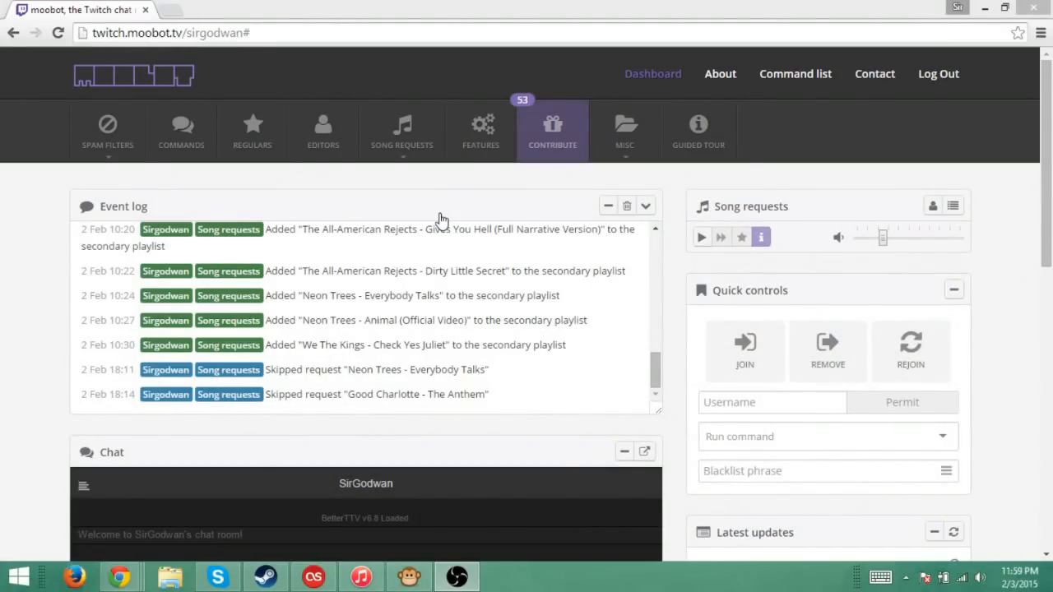
pyautogui.moveTo(602, 377)
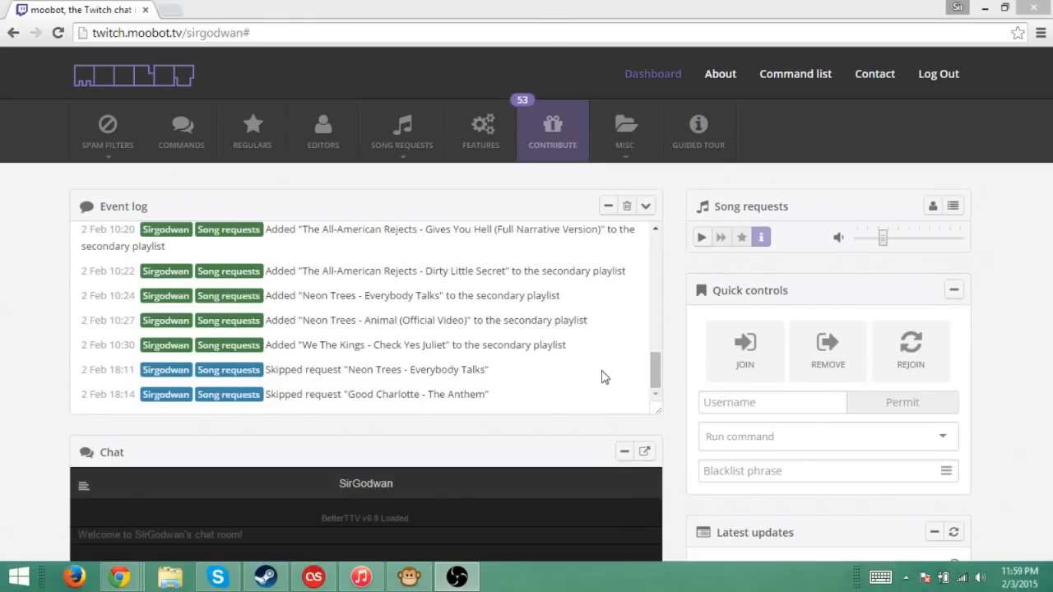
pyautogui.moveTo(556, 173)
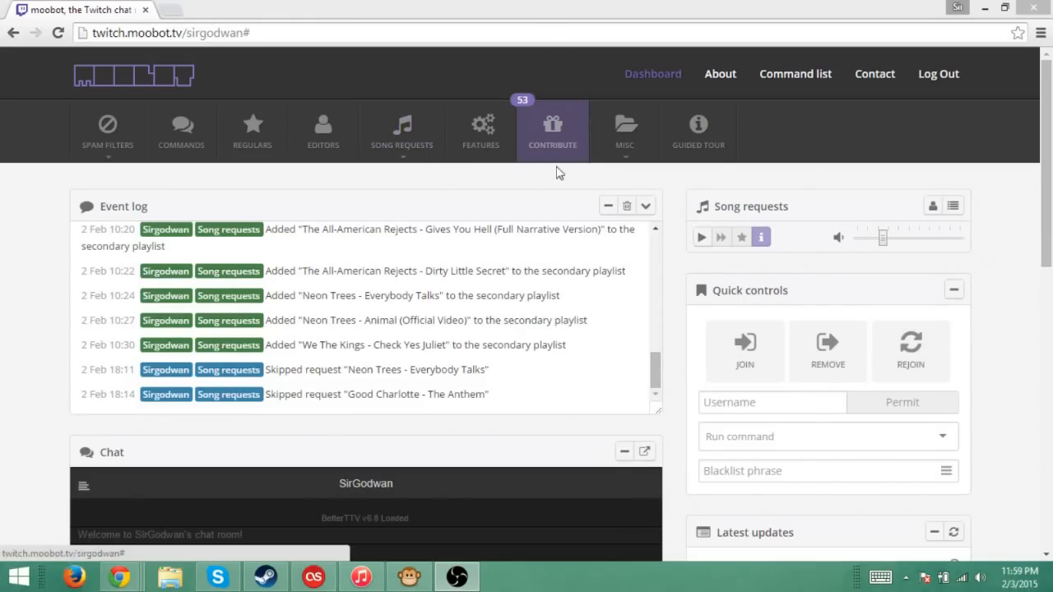
pyautogui.moveTo(443, 276)
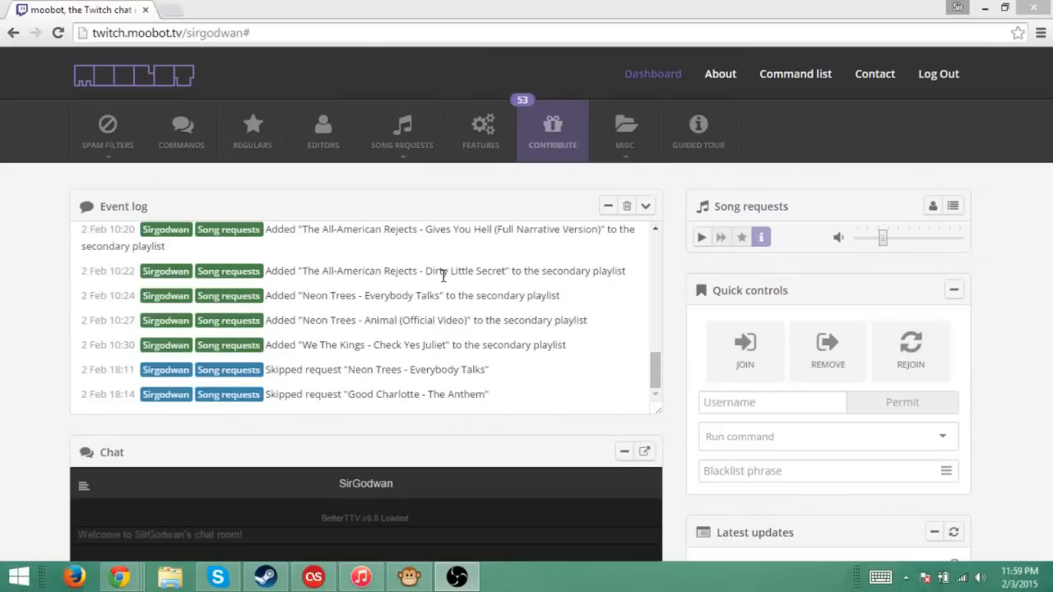
pyautogui.moveTo(36, 144)
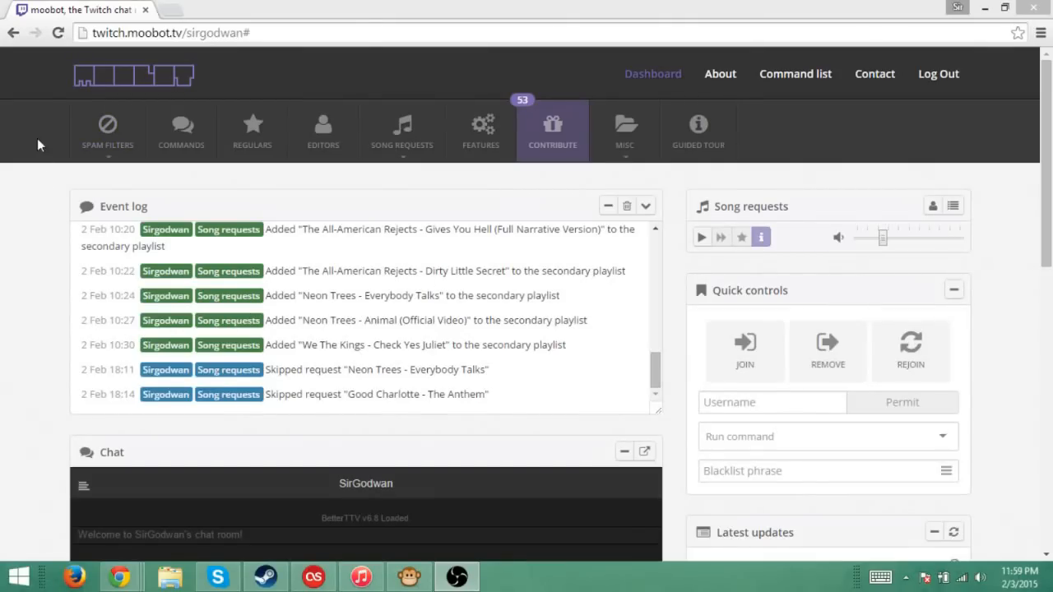
pyautogui.moveTo(99, 429)
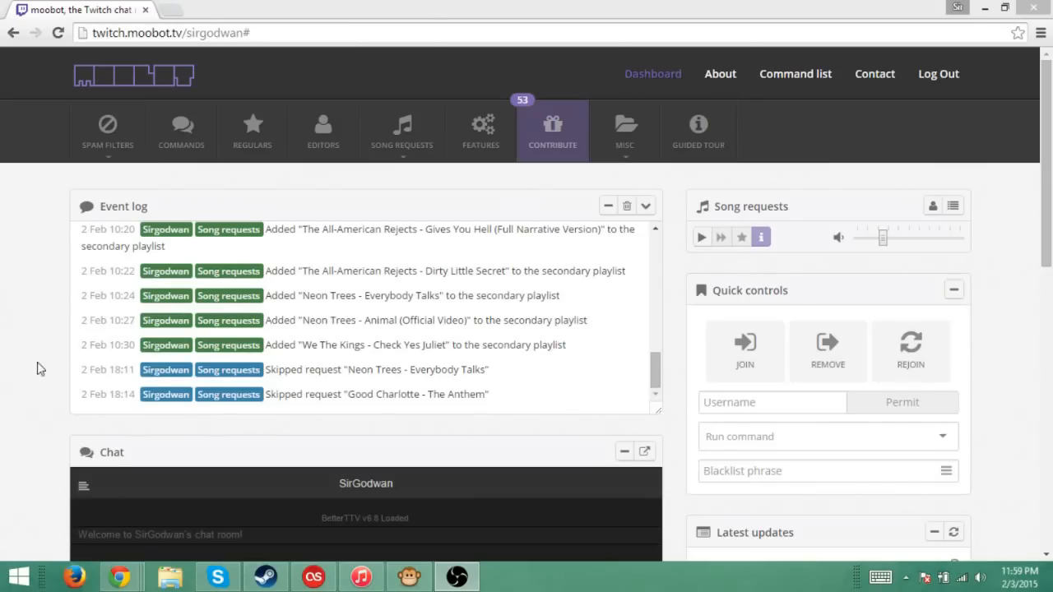
pyautogui.moveTo(382, 172)
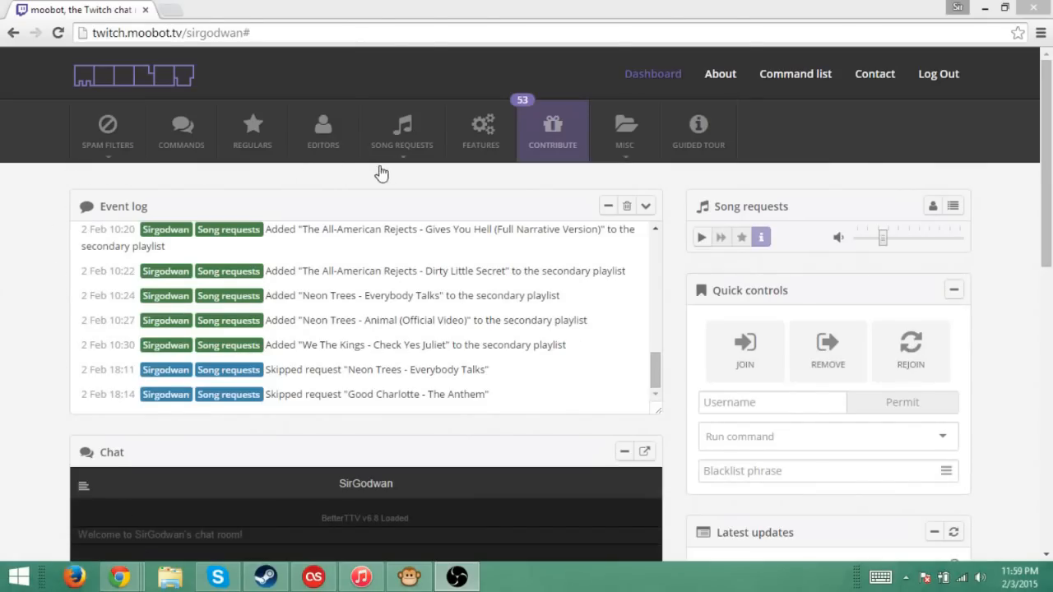
pyautogui.moveTo(694, 191)
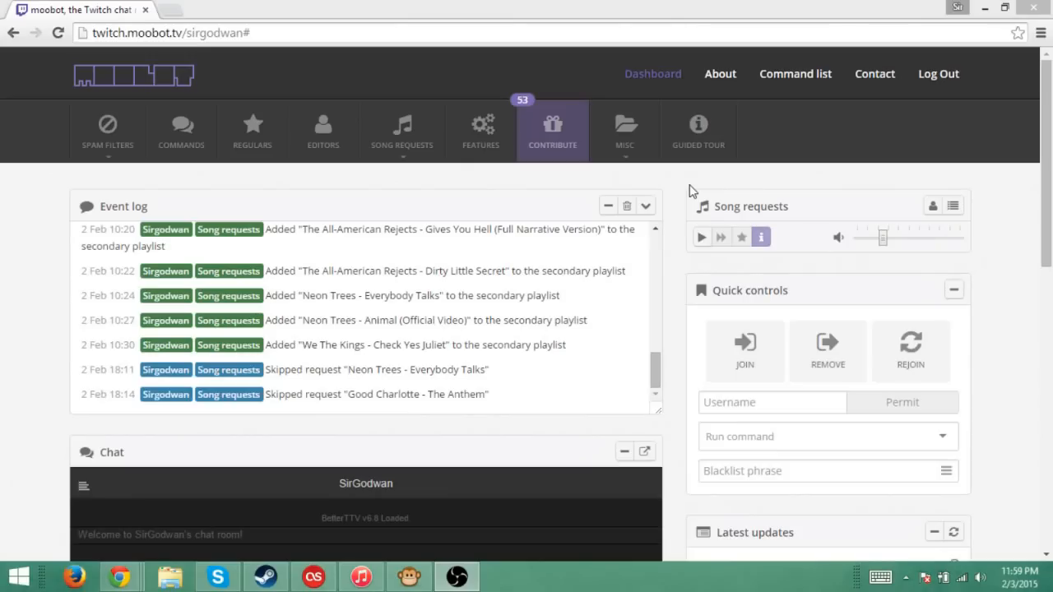
pyautogui.moveTo(480, 132)
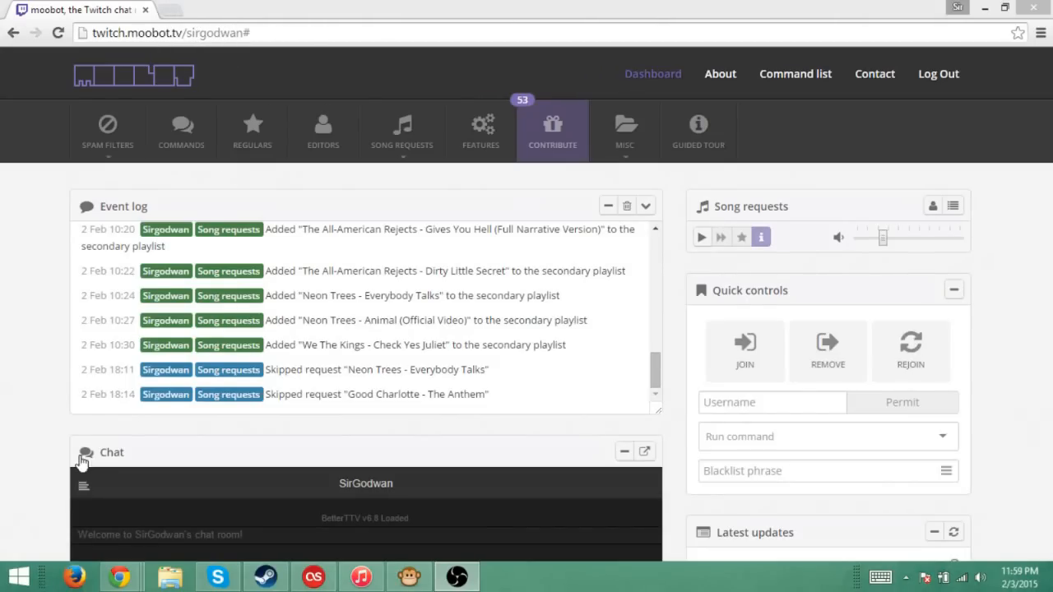
pyautogui.moveTo(482, 132)
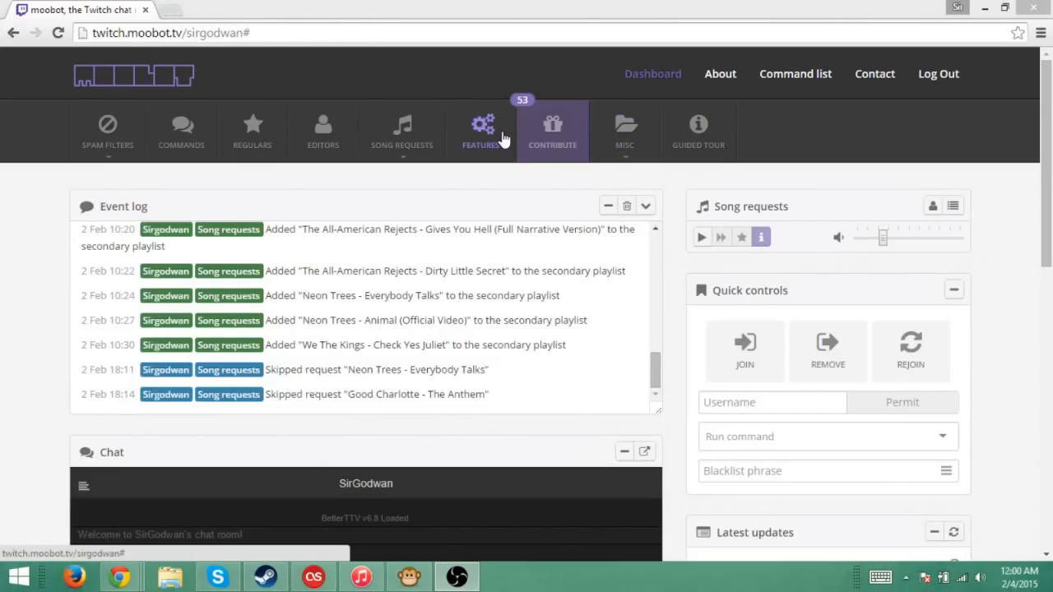
# Bring up the Features panel showing song requests switched on
pyautogui.click(484, 128)
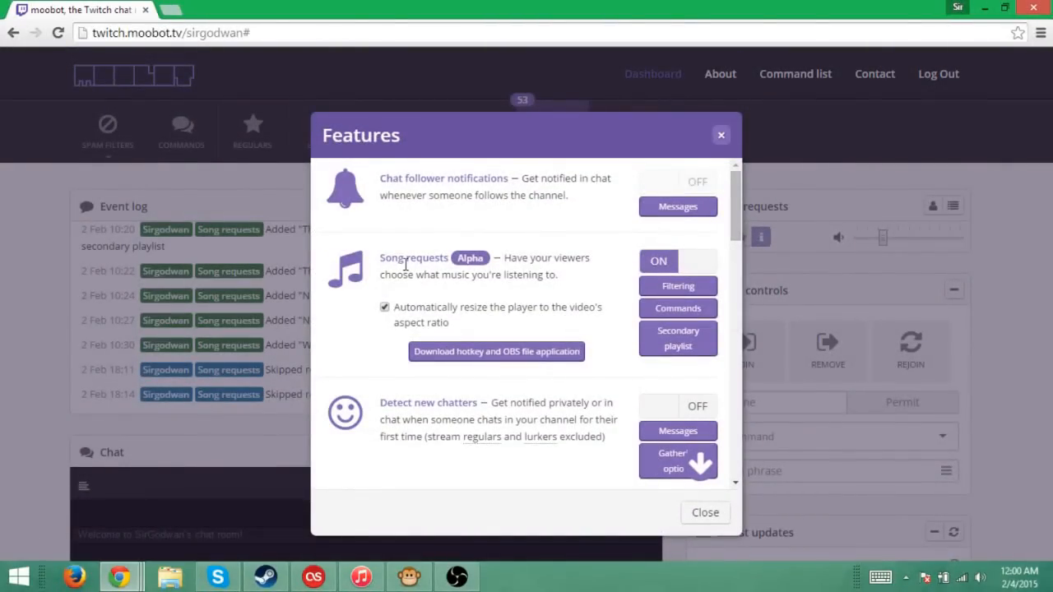
pyautogui.moveTo(501, 270)
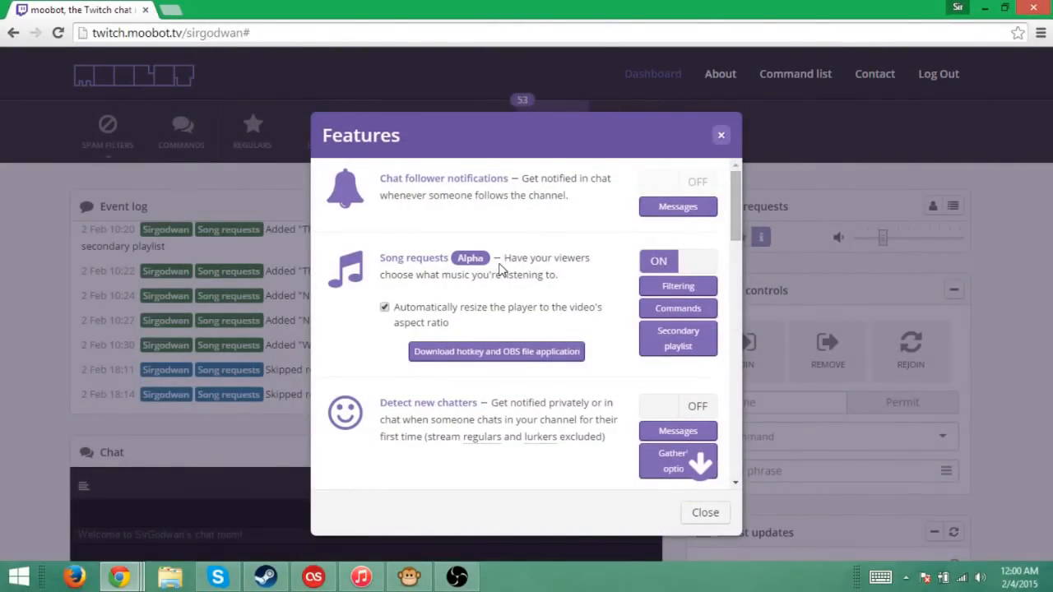
pyautogui.moveTo(471, 273)
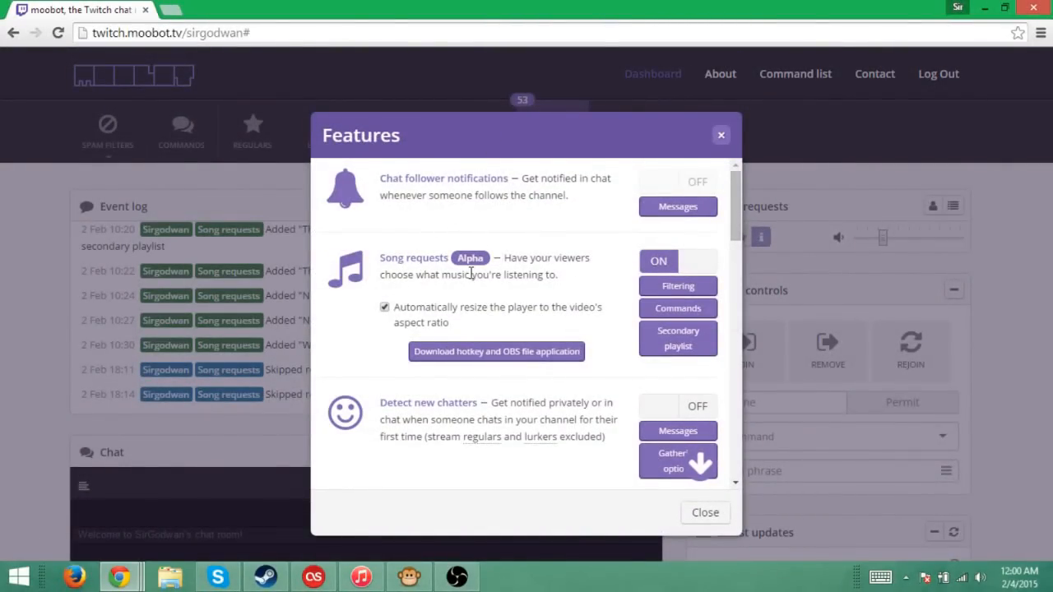
pyautogui.moveTo(509, 289)
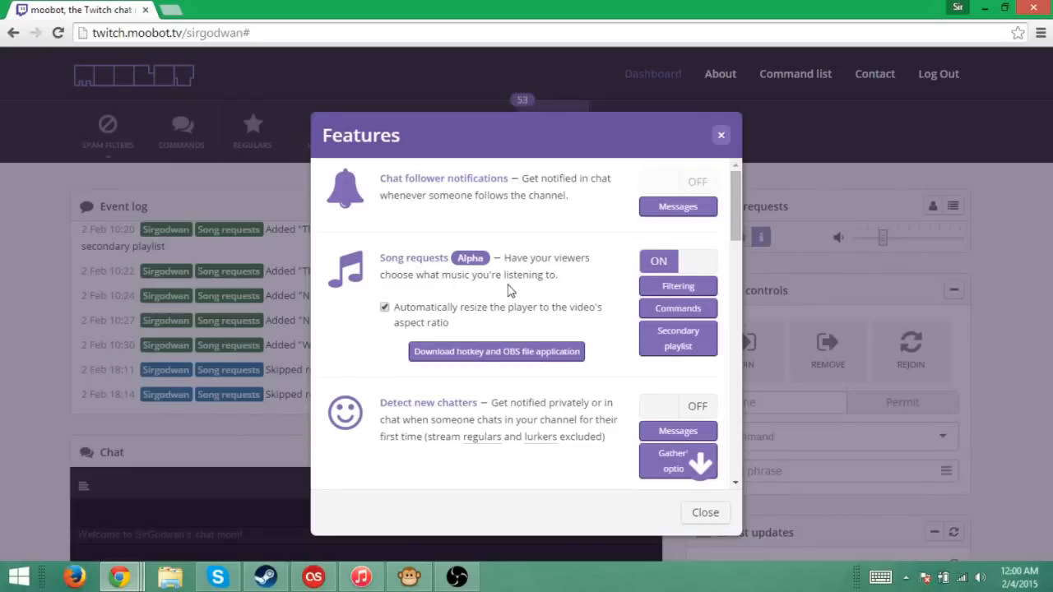
pyautogui.moveTo(510, 332)
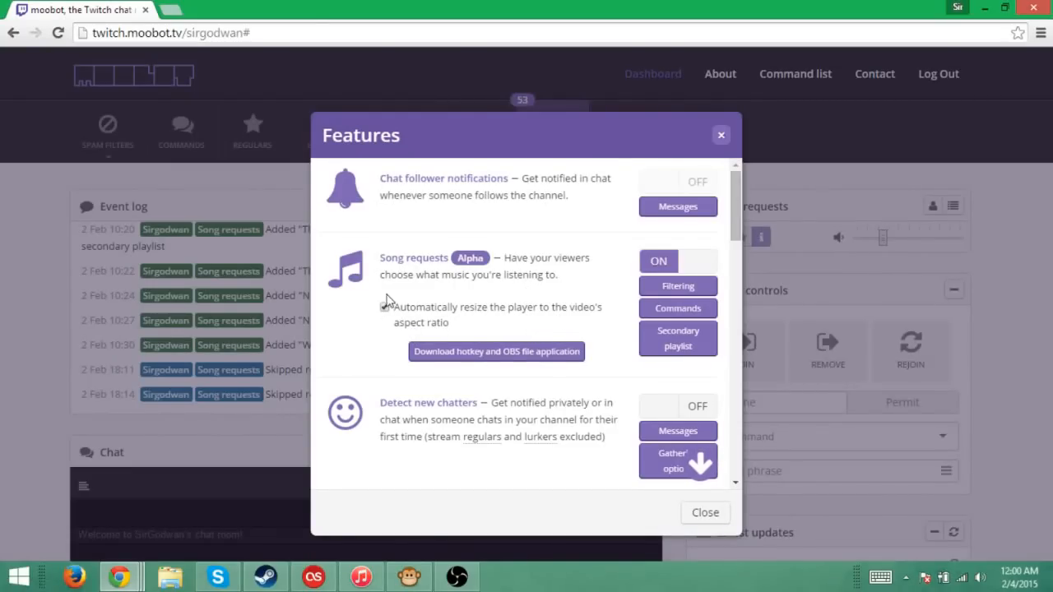
pyautogui.click(385, 308)
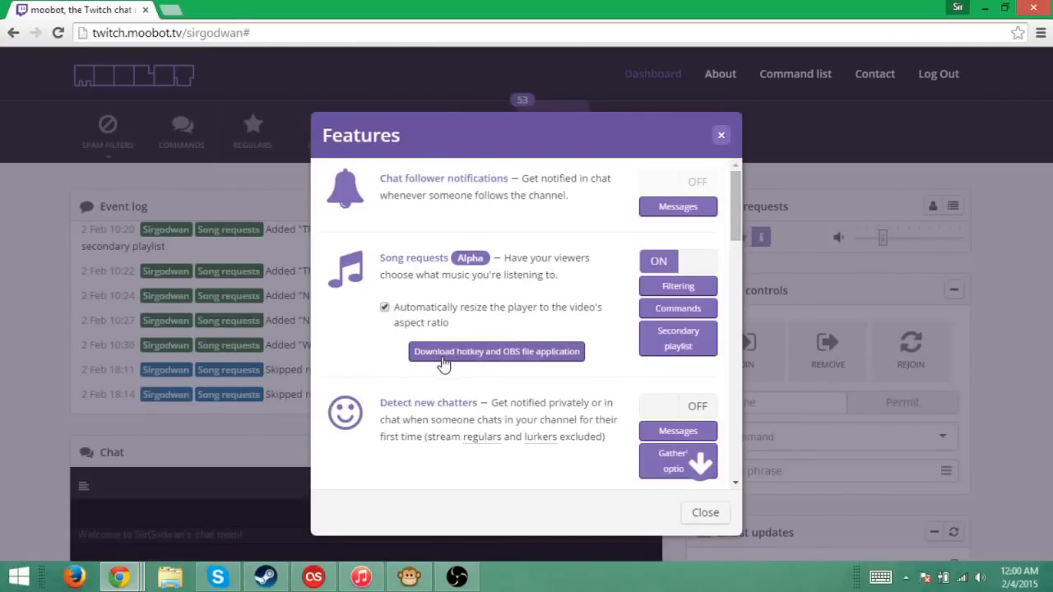
pyautogui.moveTo(484, 360)
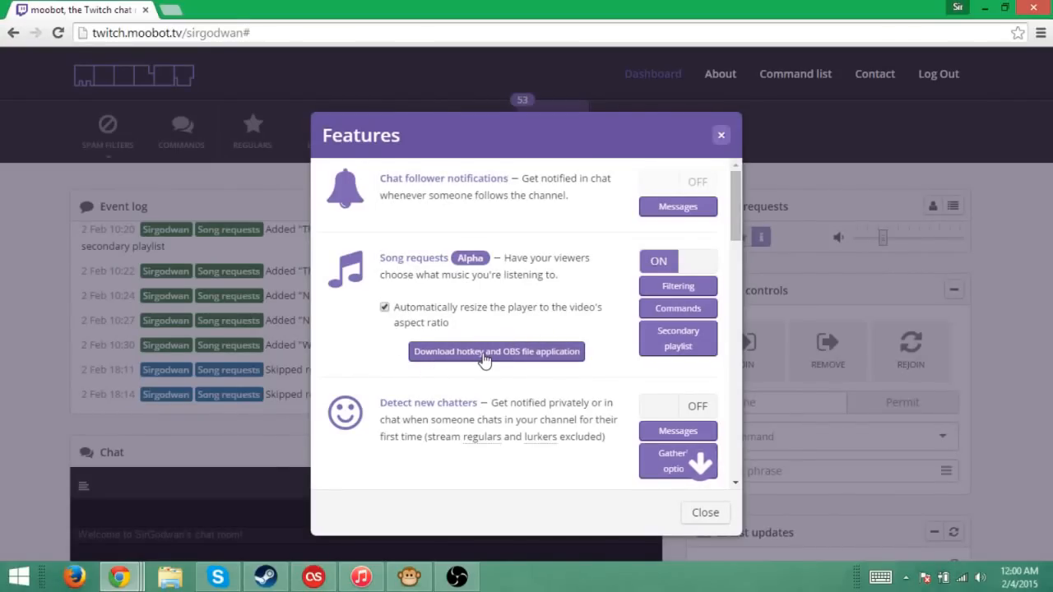
# Download the hotkey and OBS assistant installer from the Features panel
pyautogui.click(497, 352)
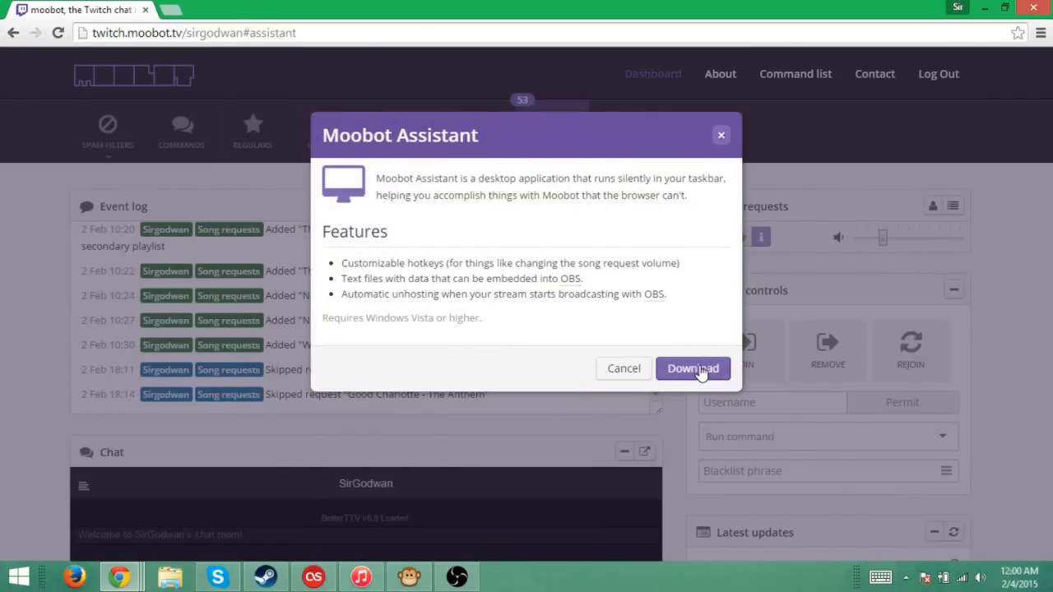
pyautogui.click(693, 368)
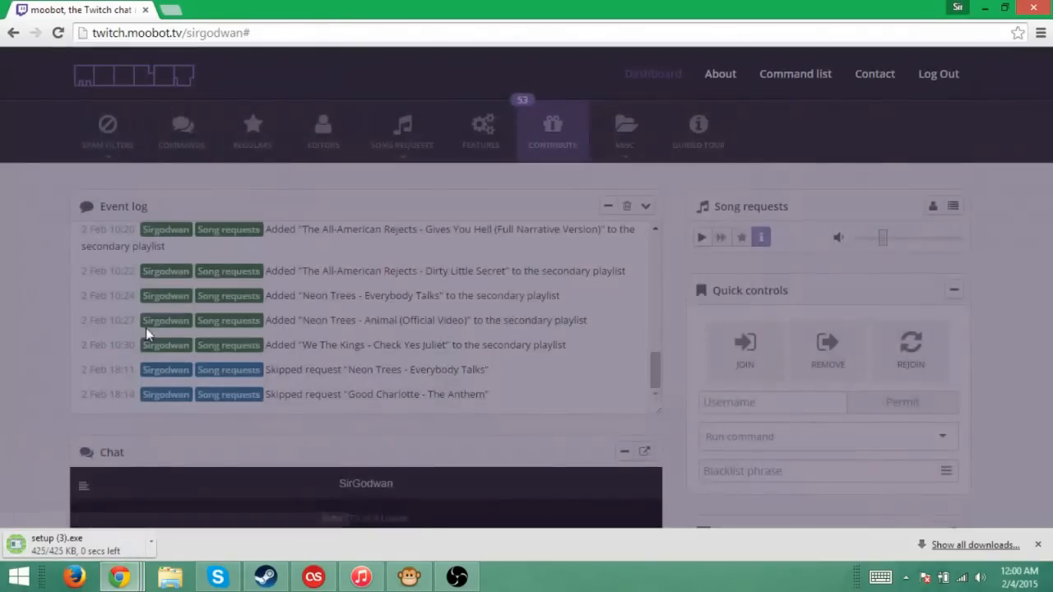
pyautogui.click(480, 132)
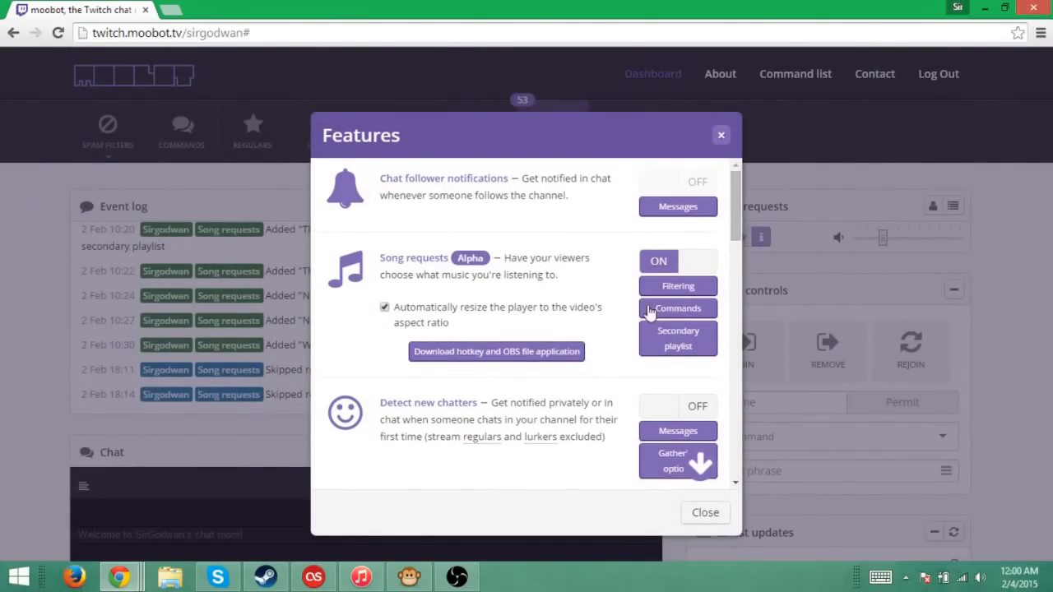
# Download the assistant again, run it and dismiss the 'Already running' notice
pyautogui.click(495, 352)
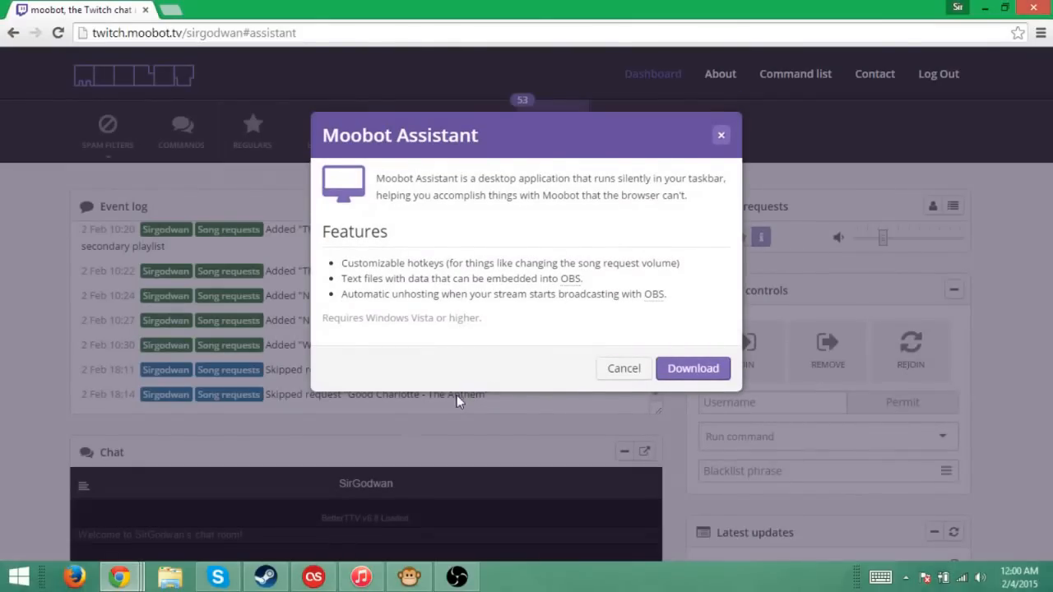
pyautogui.click(693, 368)
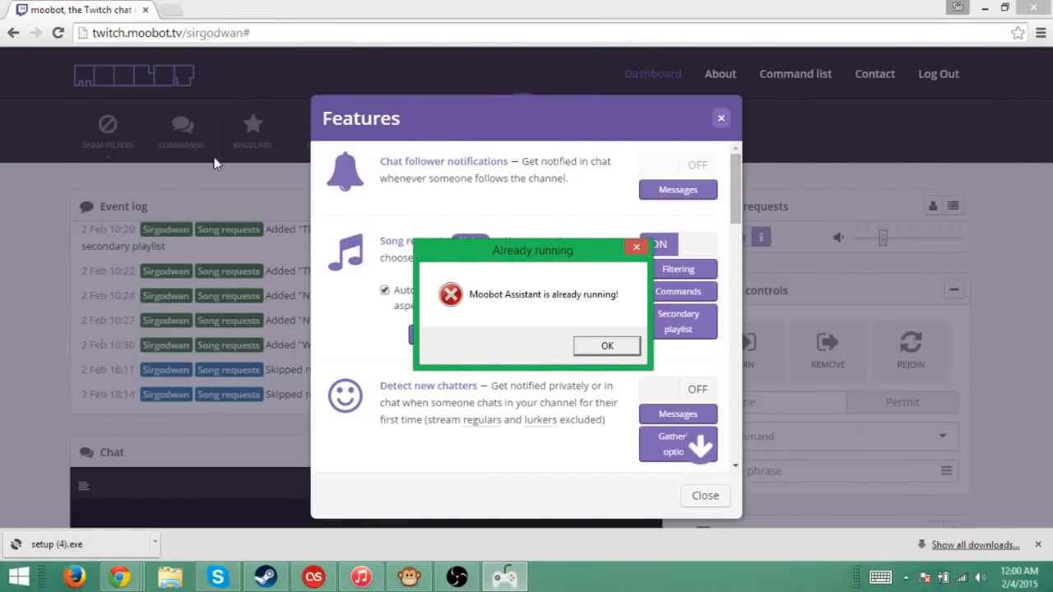
pyautogui.moveTo(621, 375)
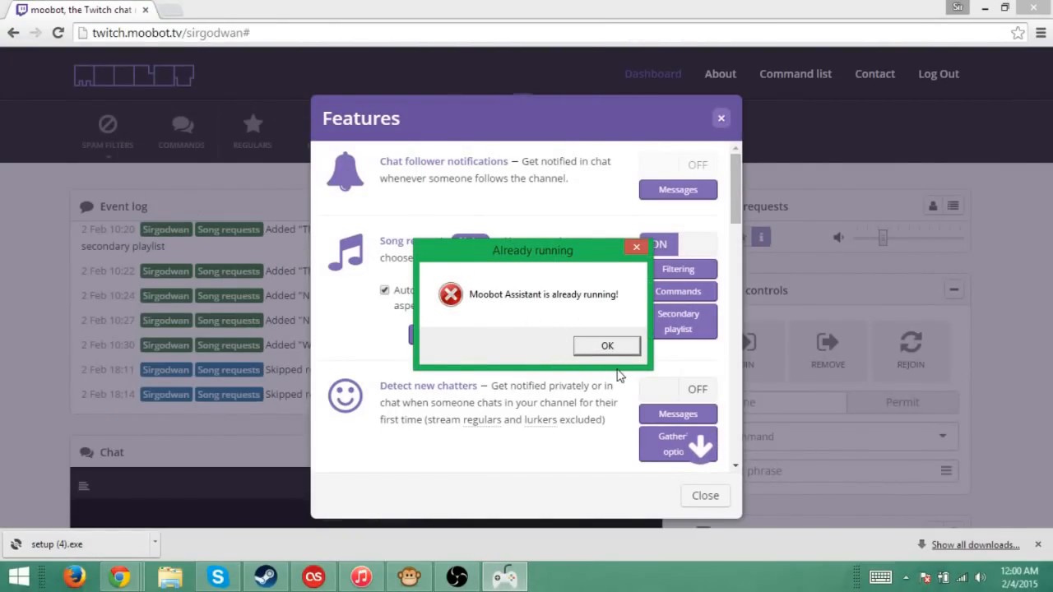
pyautogui.click(607, 346)
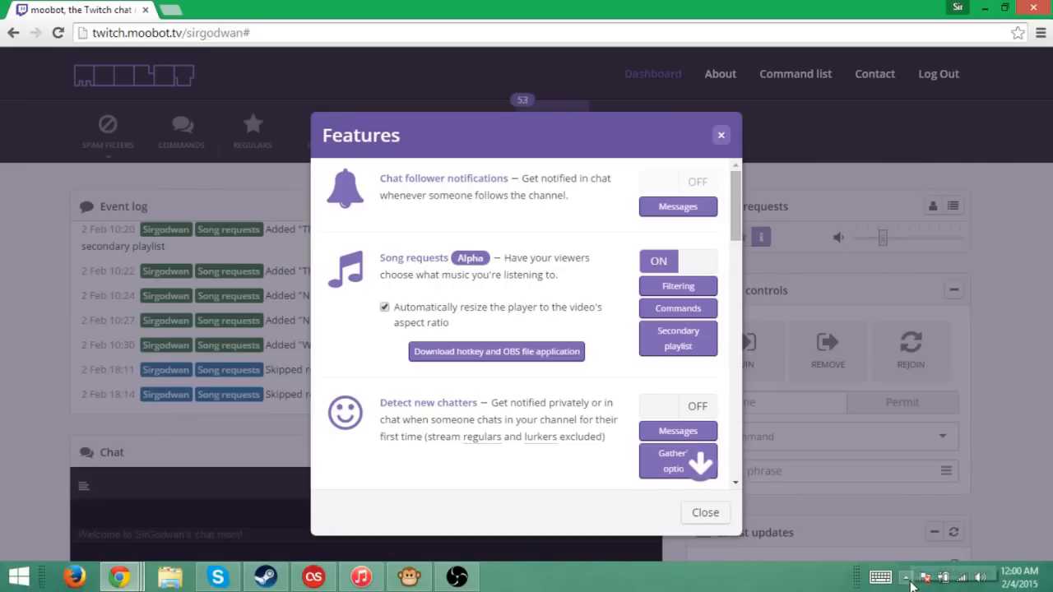
pyautogui.moveTo(912, 579)
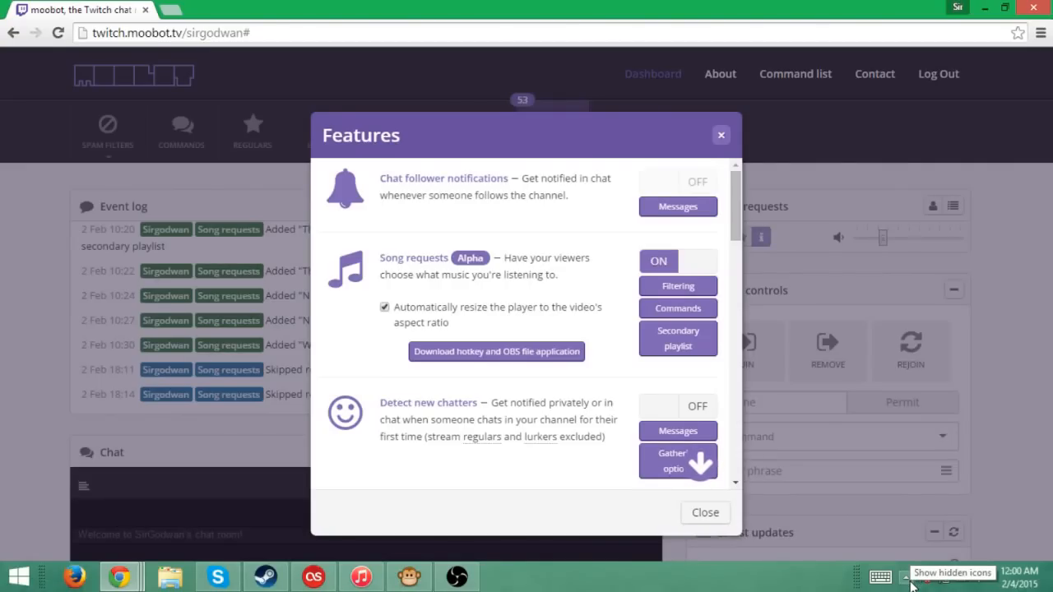
# Bring up Moobot Assistant's Hotkeys window from its system tray icon
pyautogui.click(905, 576)
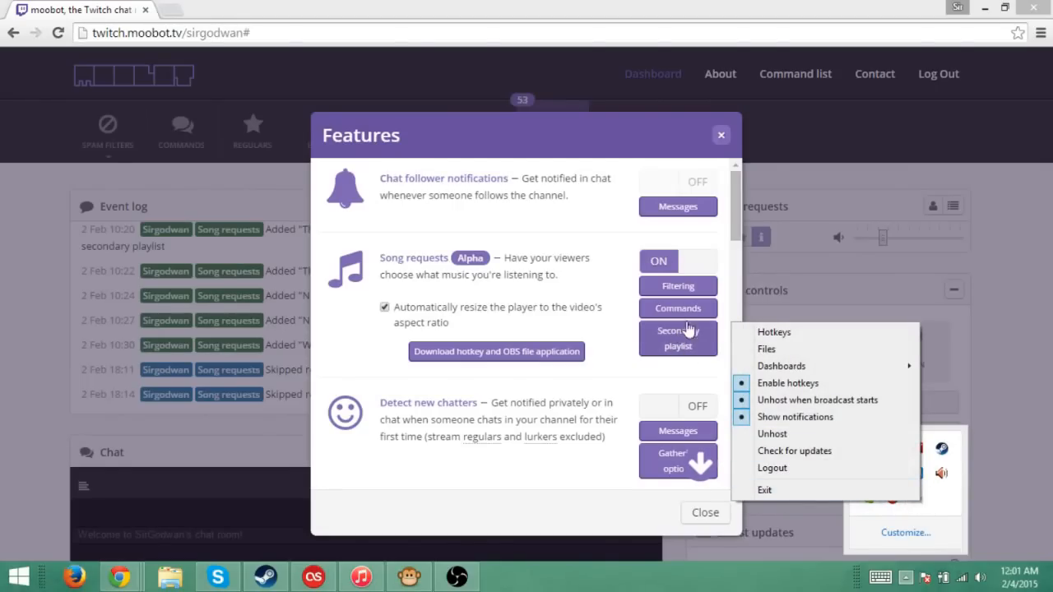
pyautogui.click(774, 333)
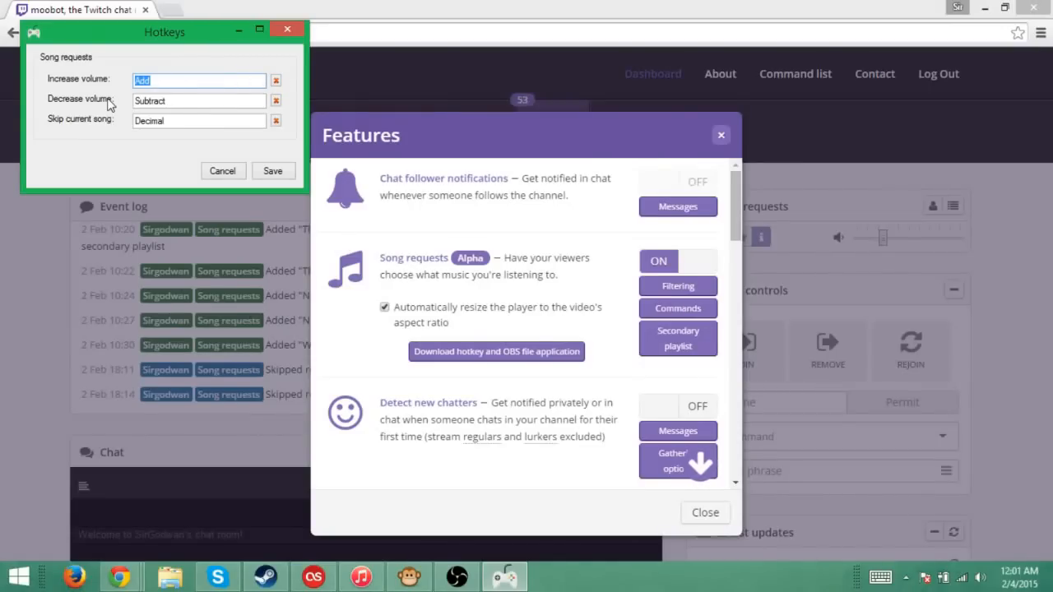
pyautogui.moveTo(309, 115)
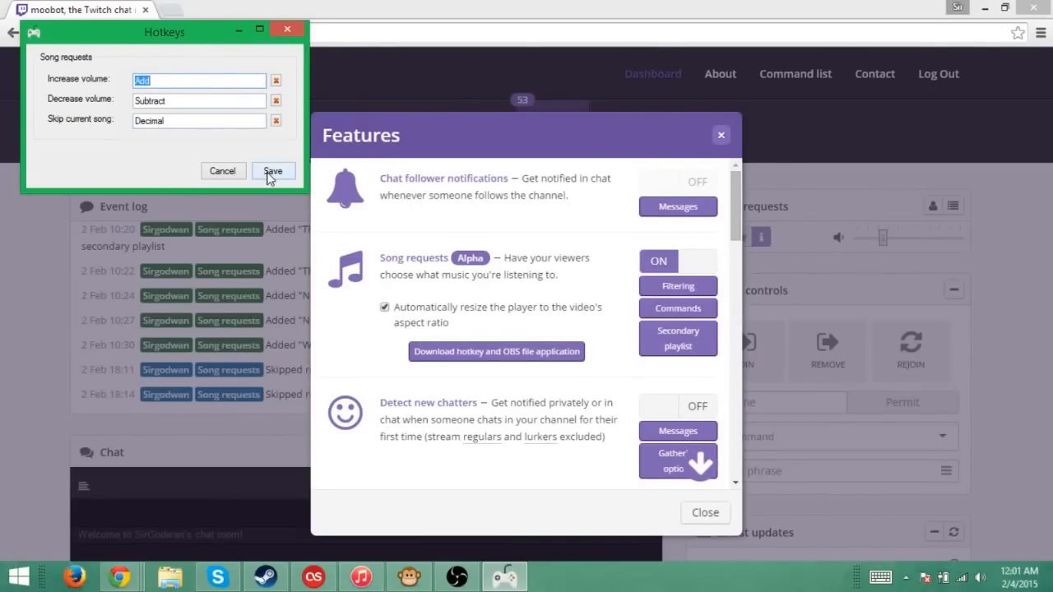
# Save the song request hotkeys for volume changes and skipping songs
pyautogui.click(273, 170)
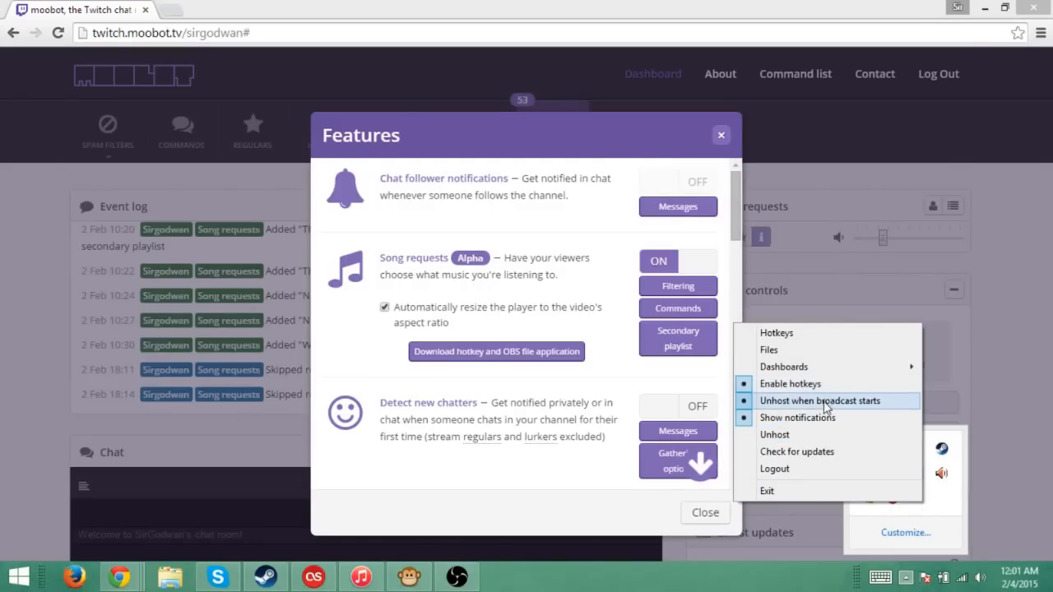
pyautogui.moveTo(826, 413)
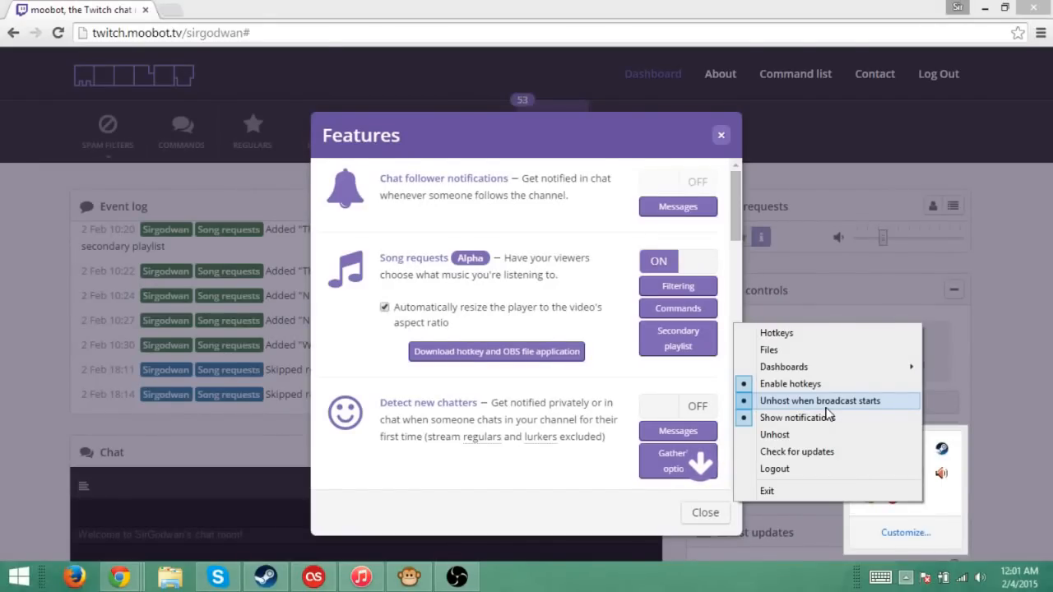
pyautogui.moveTo(763, 402)
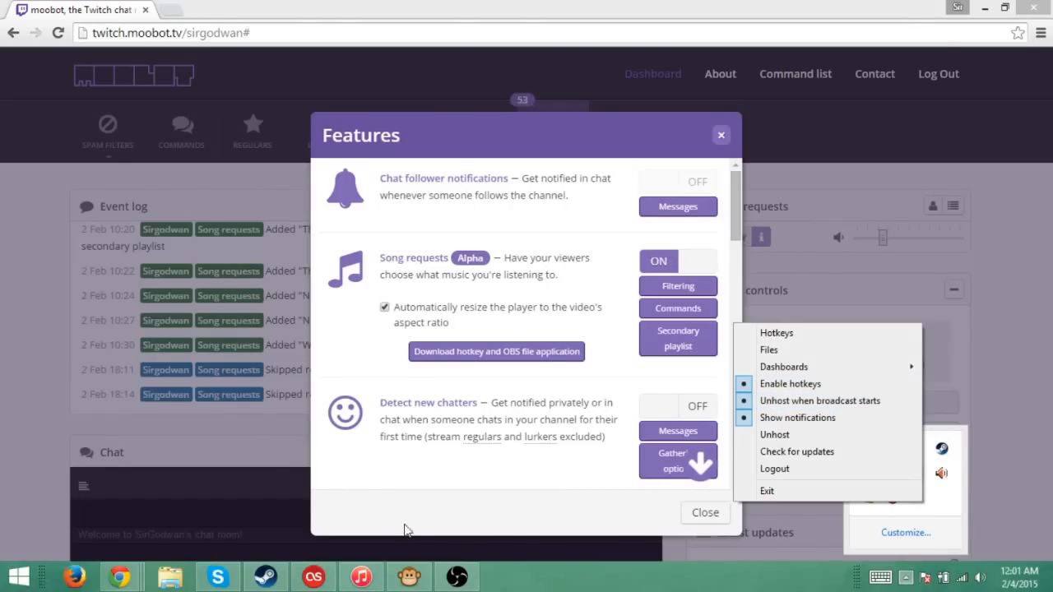
pyautogui.moveTo(887, 162)
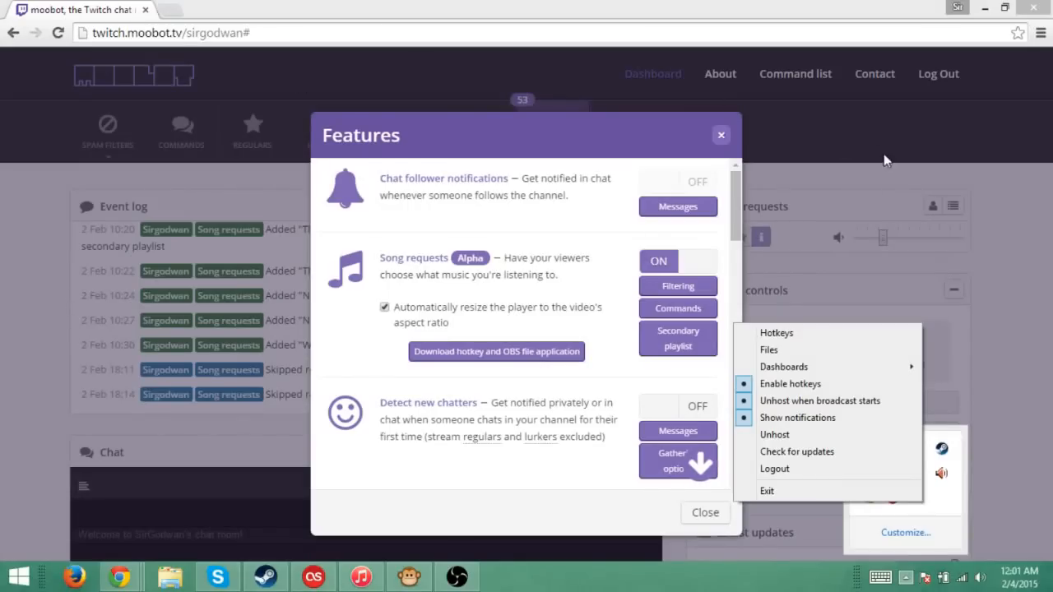
pyautogui.moveTo(303, 168)
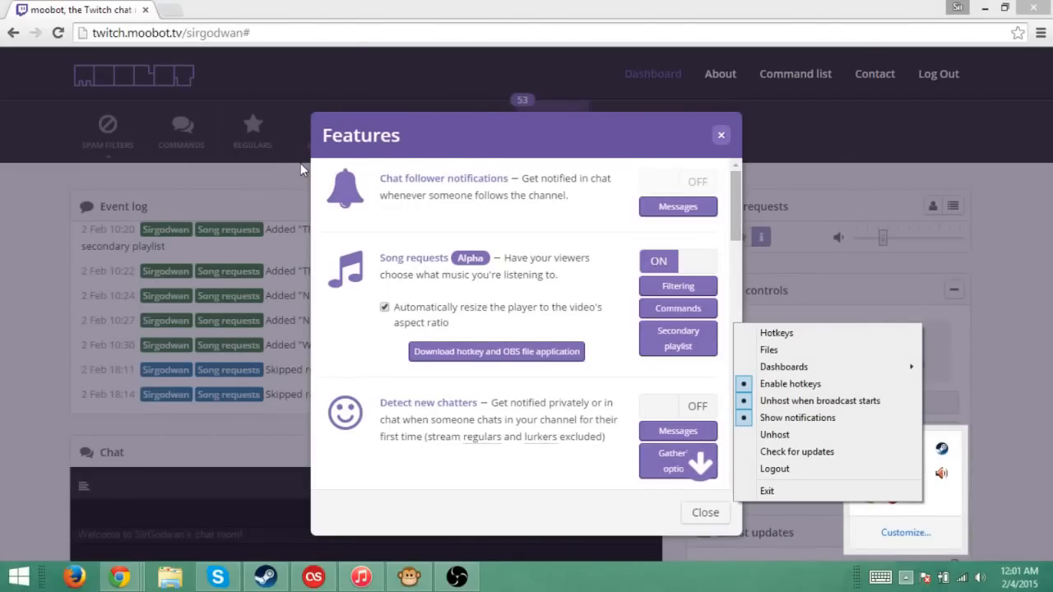
pyautogui.moveTo(1045, 370)
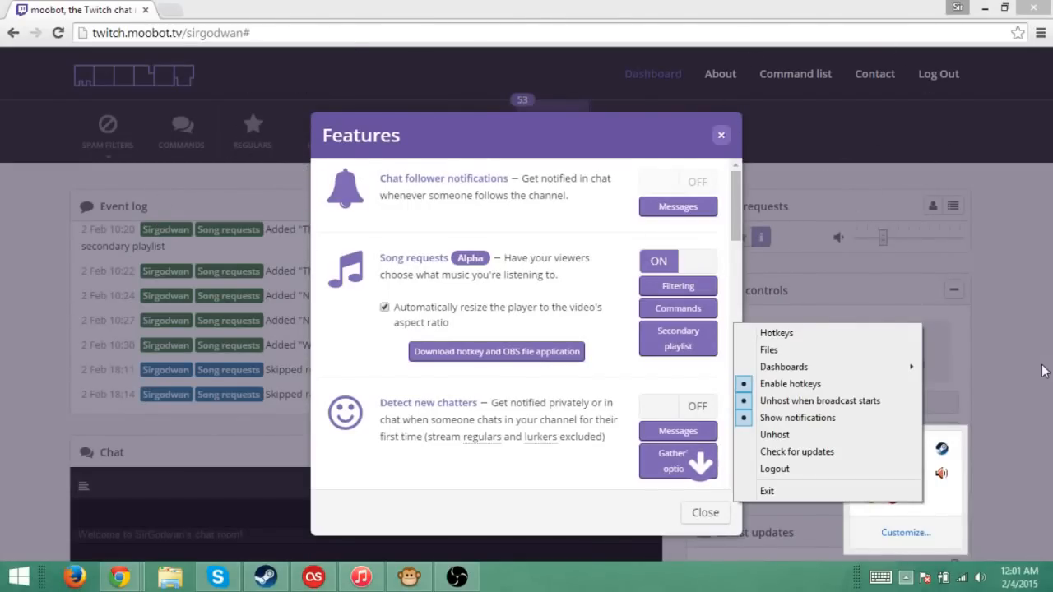
pyautogui.moveTo(819, 402)
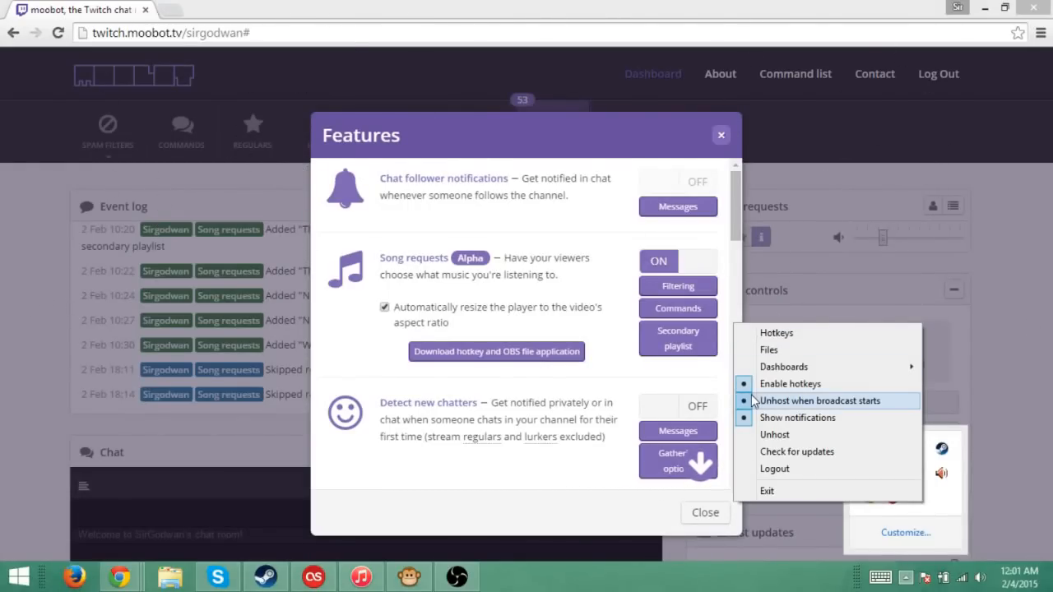
pyautogui.moveTo(796, 418)
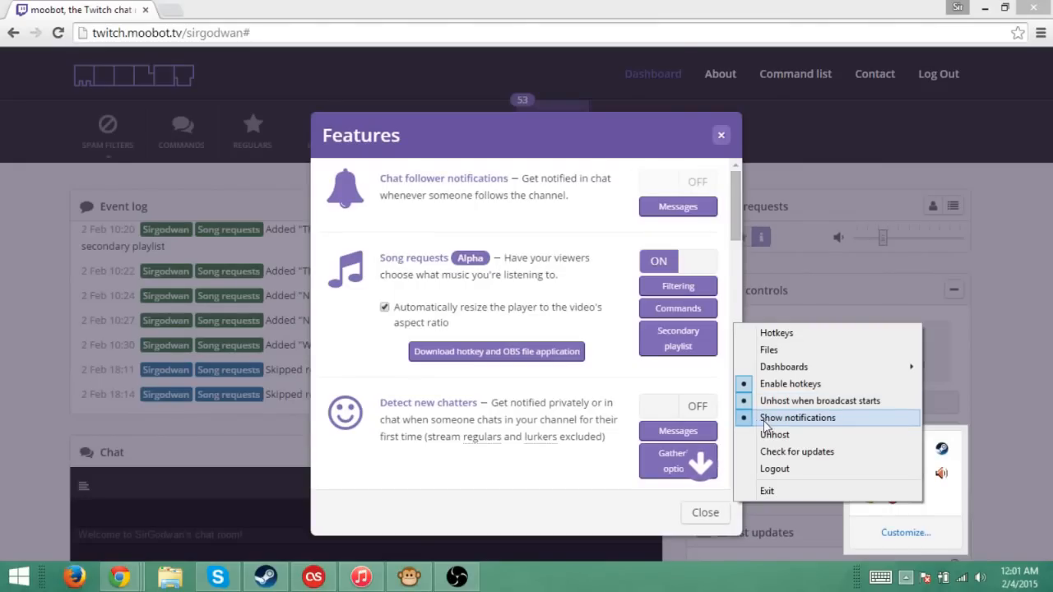
pyautogui.moveTo(788, 469)
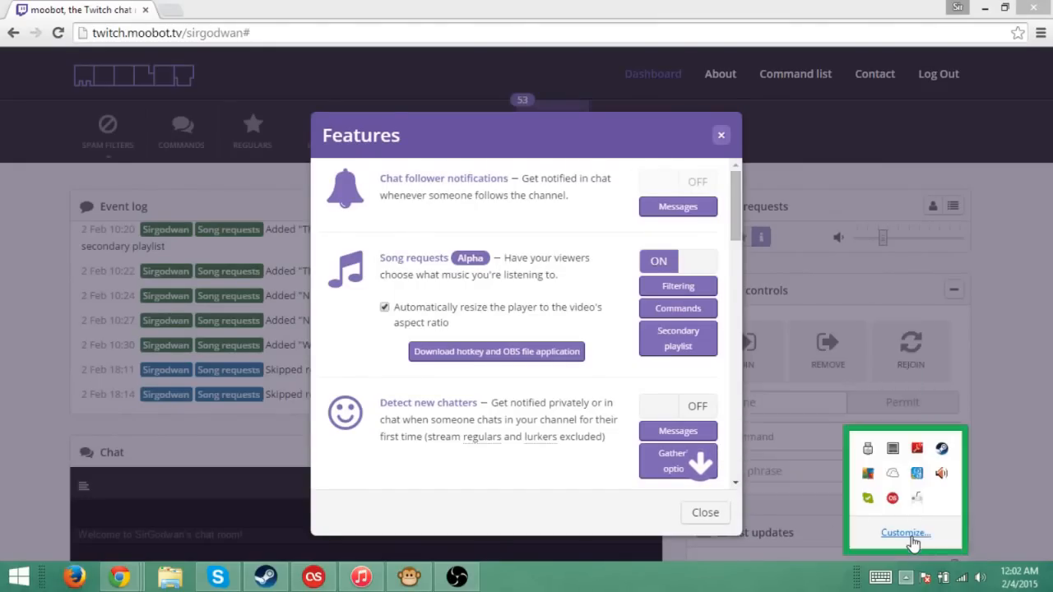
# Close the Notification Area Icons window and the Features dialog
pyautogui.click(905, 534)
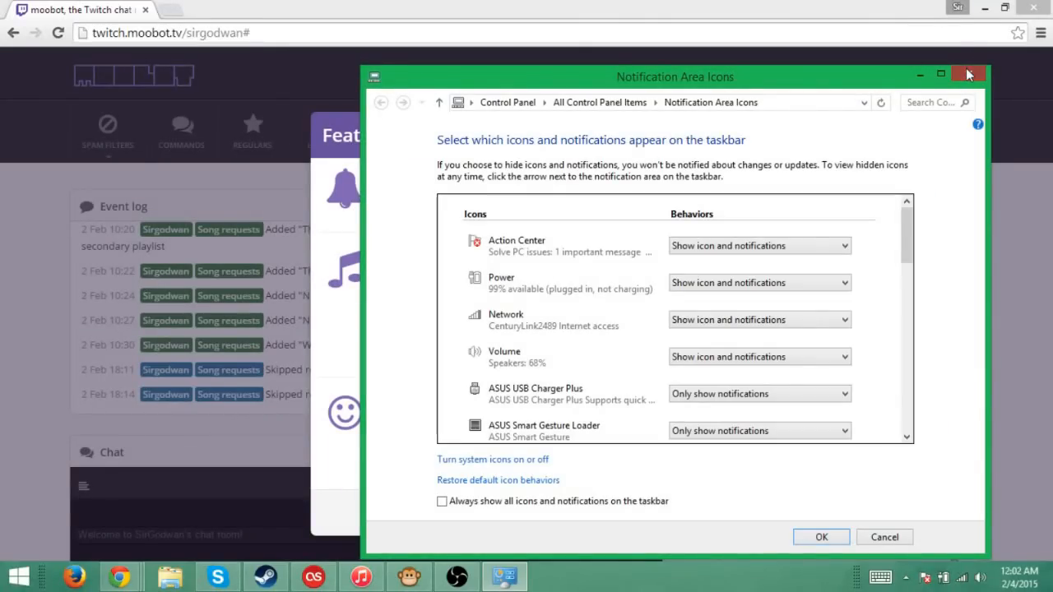
pyautogui.click(968, 74)
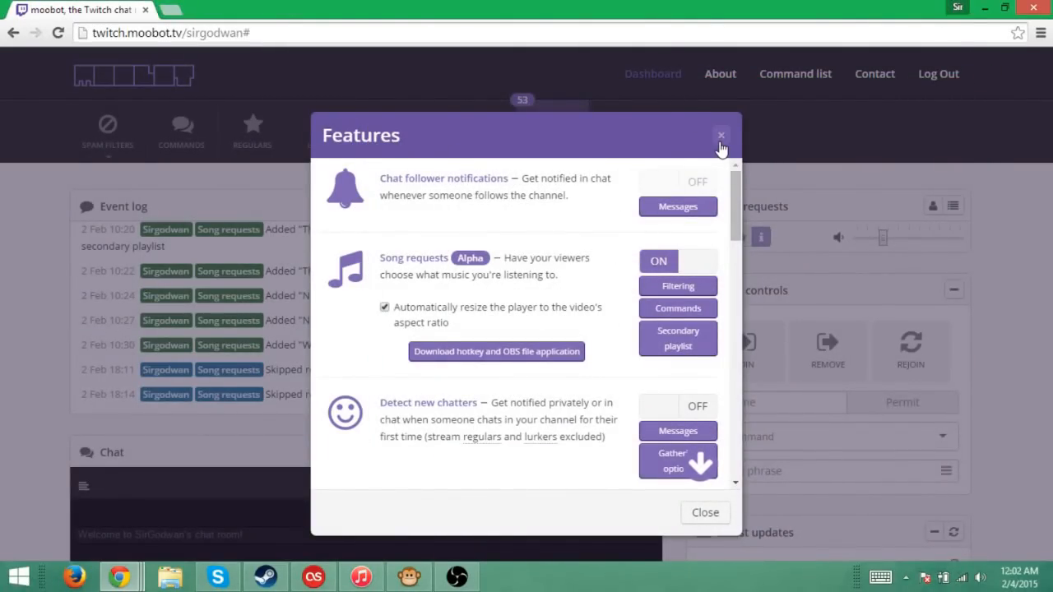
pyautogui.click(720, 135)
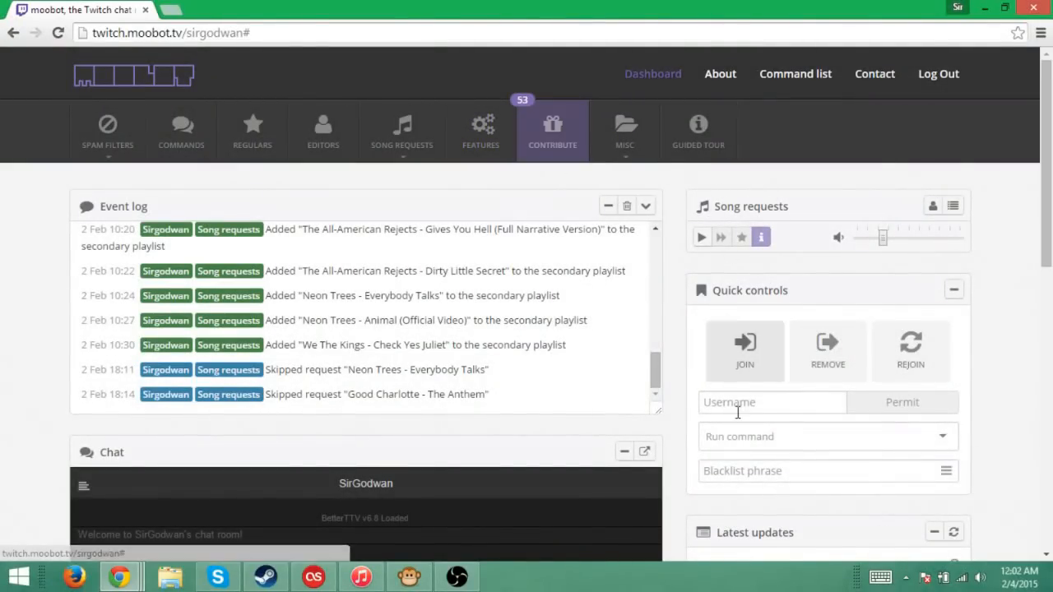
pyautogui.moveTo(271, 408)
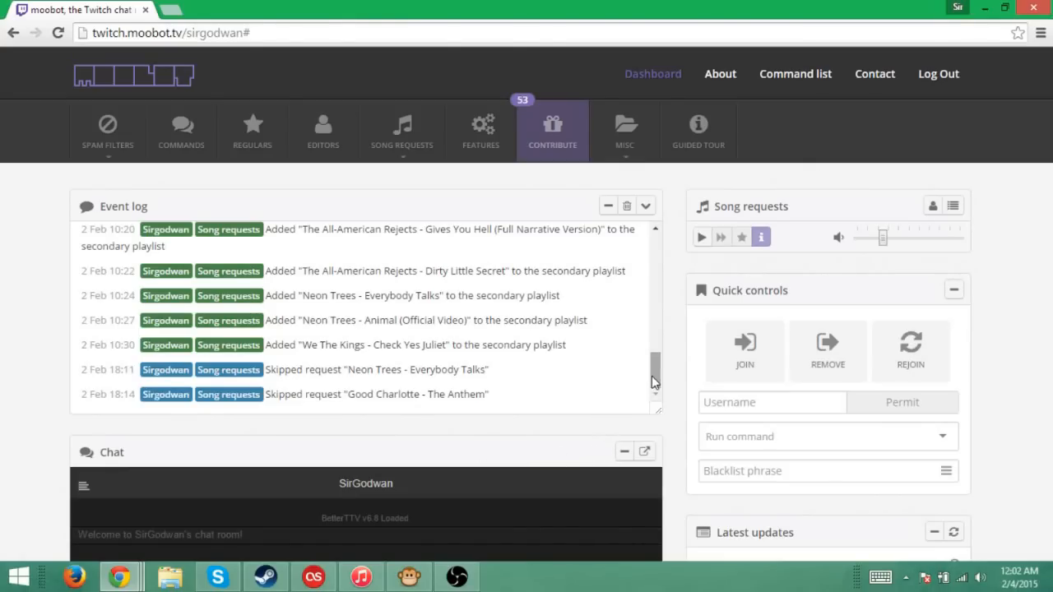
# Bring up the Song Requests dropdown on the dashboard
pyautogui.scroll(-3)
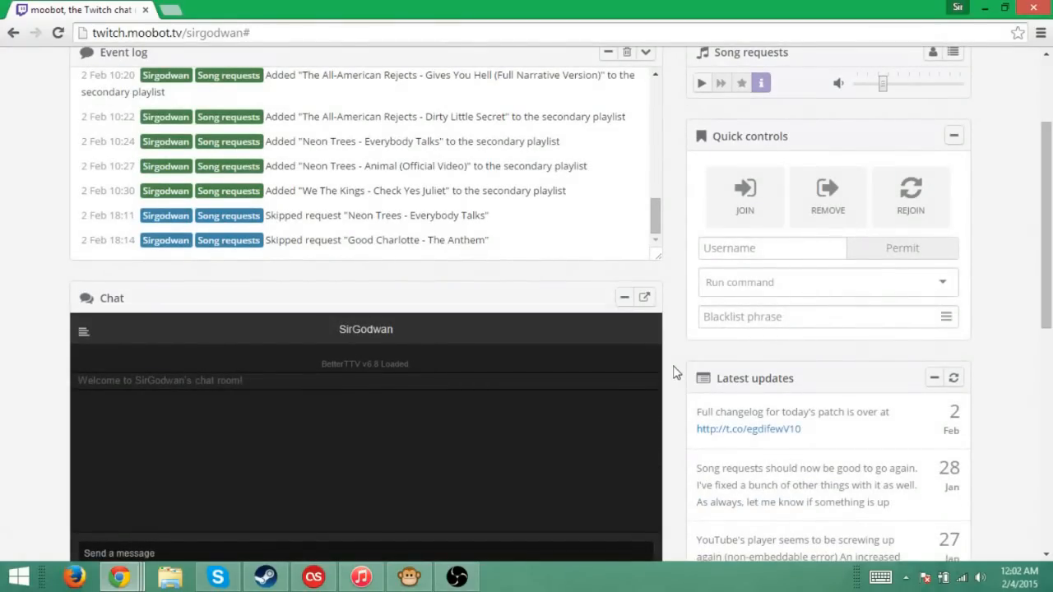
pyautogui.moveTo(584, 337)
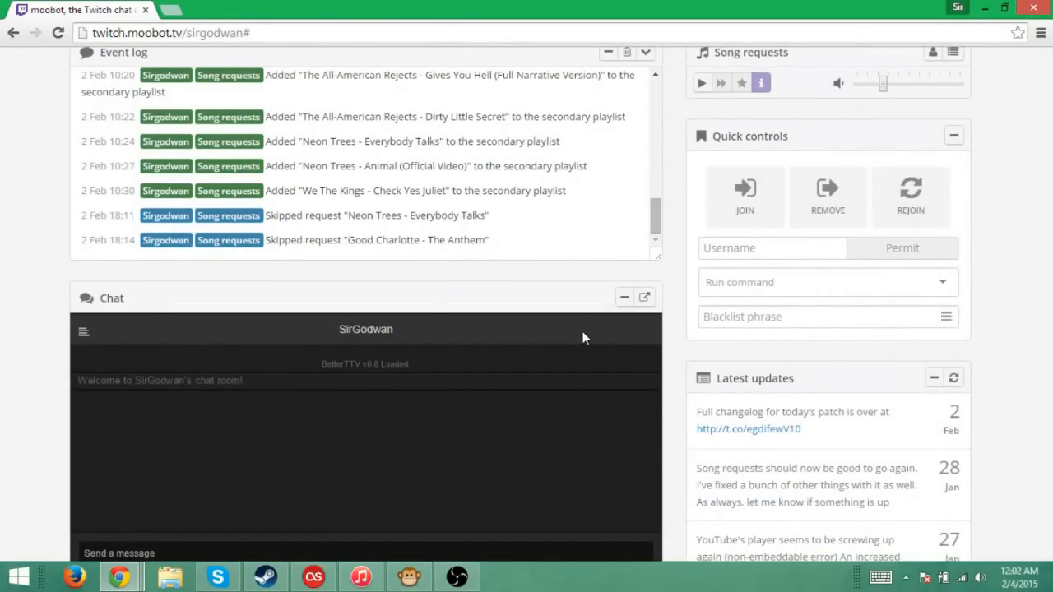
pyautogui.moveTo(263, 576)
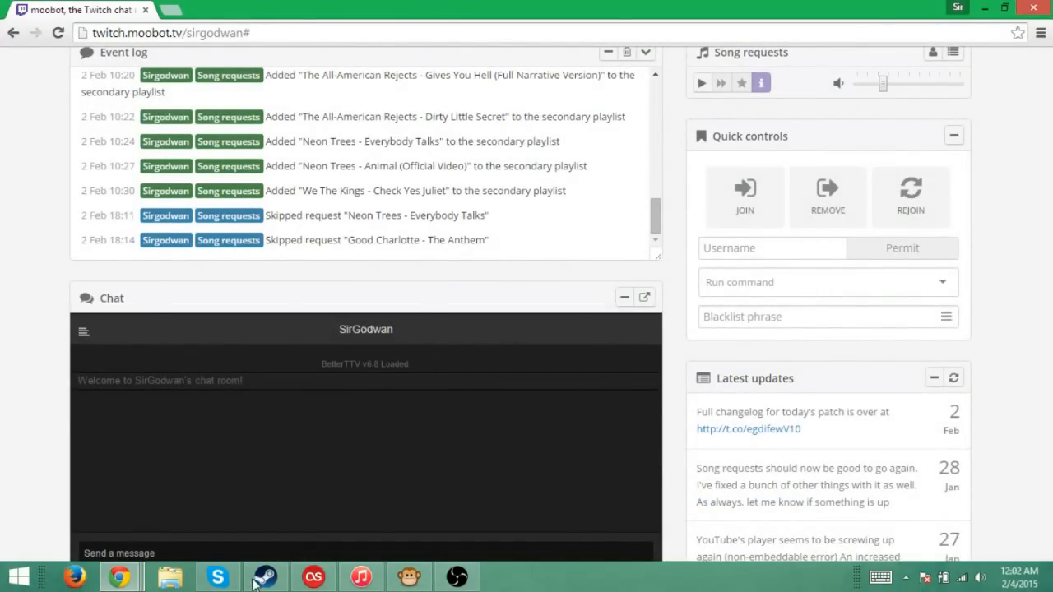
pyautogui.scroll(3)
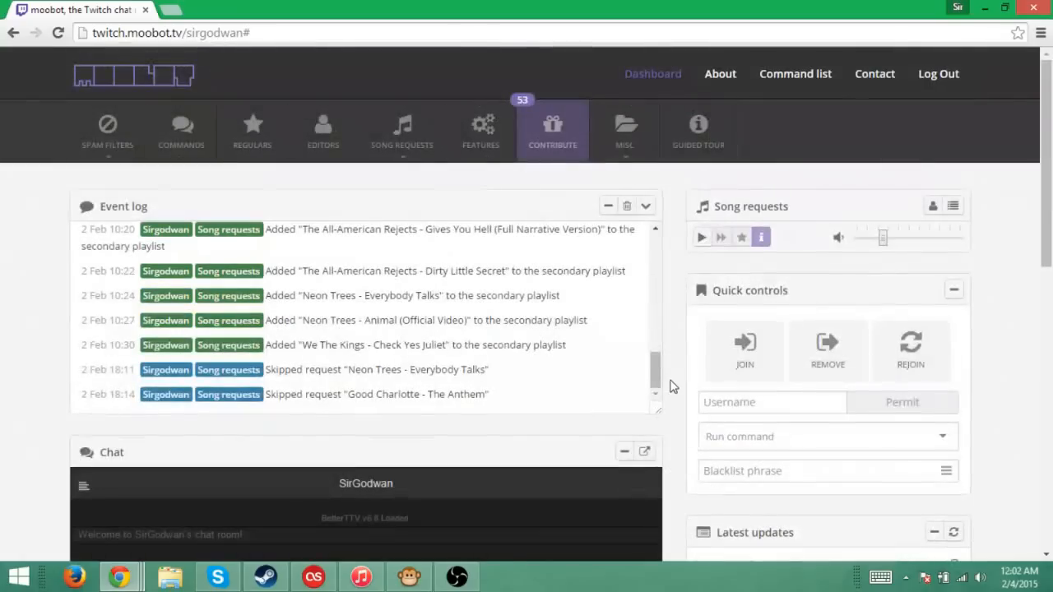
pyautogui.moveTo(402, 130)
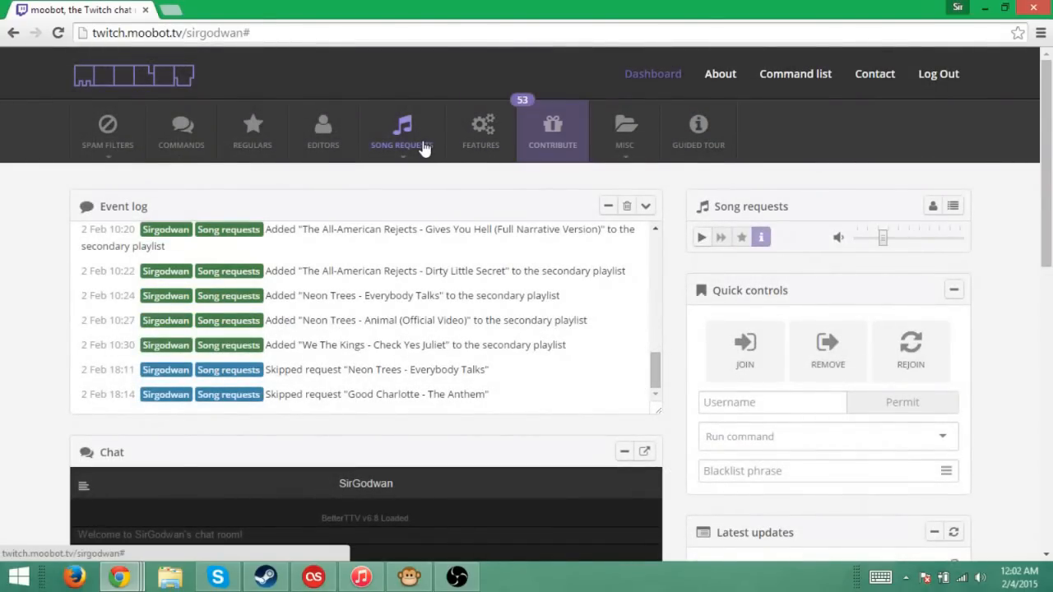
pyautogui.click(401, 131)
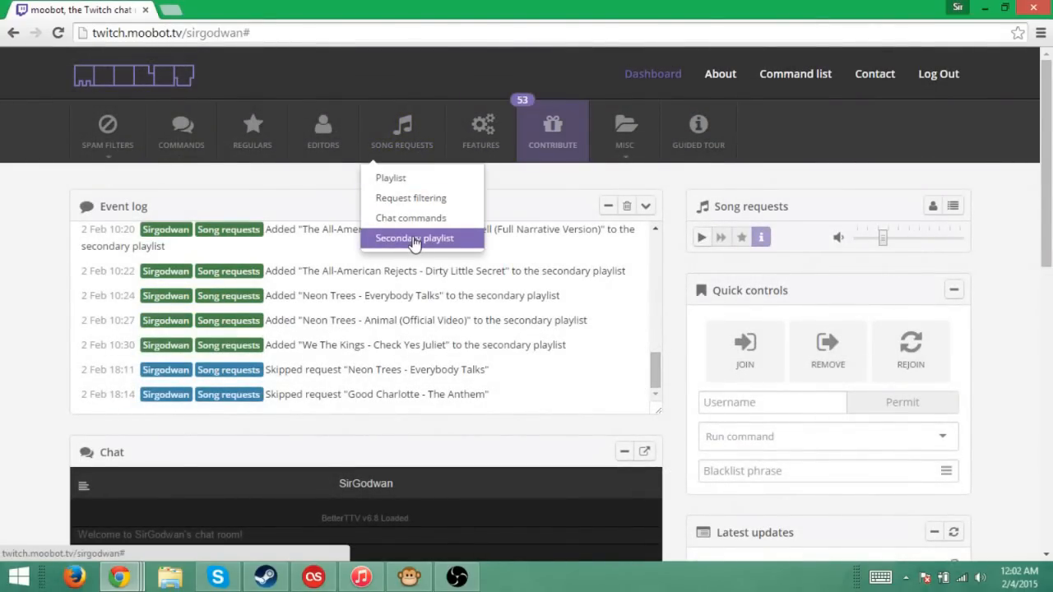
# Review the songs listed in the secondary playlist
pyautogui.click(415, 237)
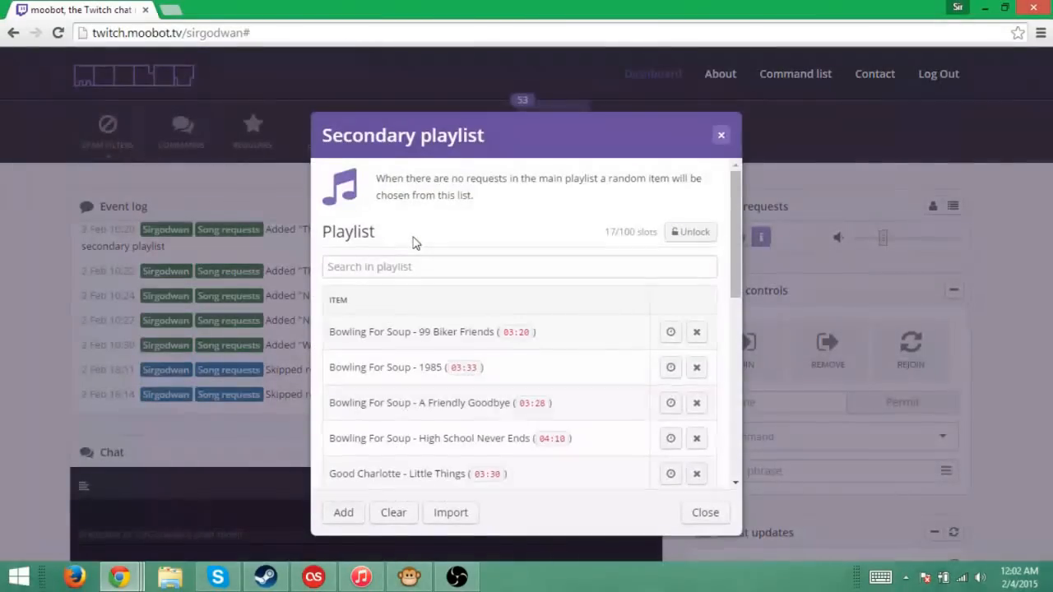
pyautogui.scroll(-3)
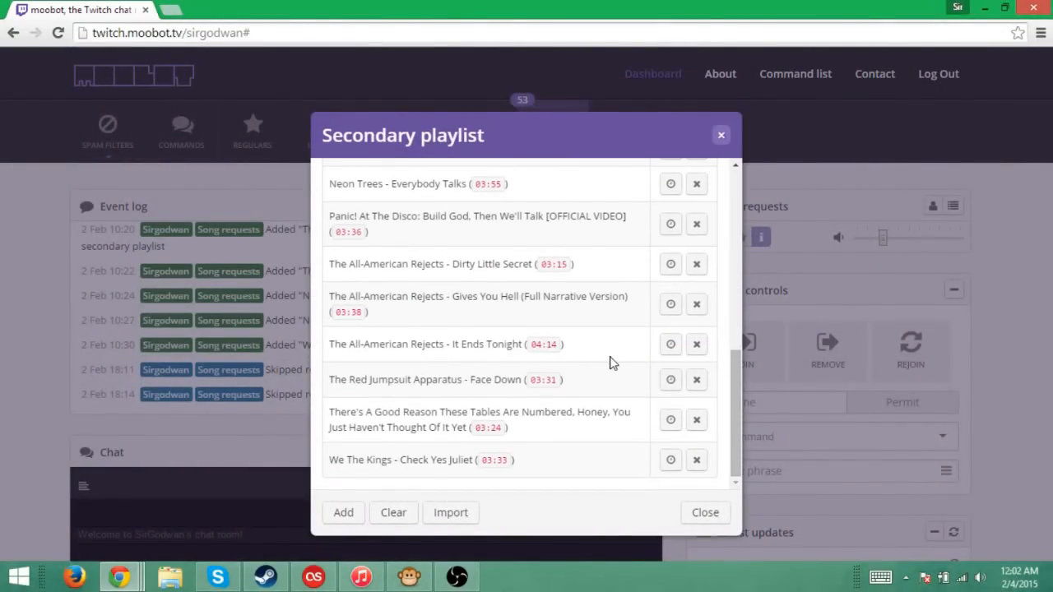
pyautogui.moveTo(599, 359)
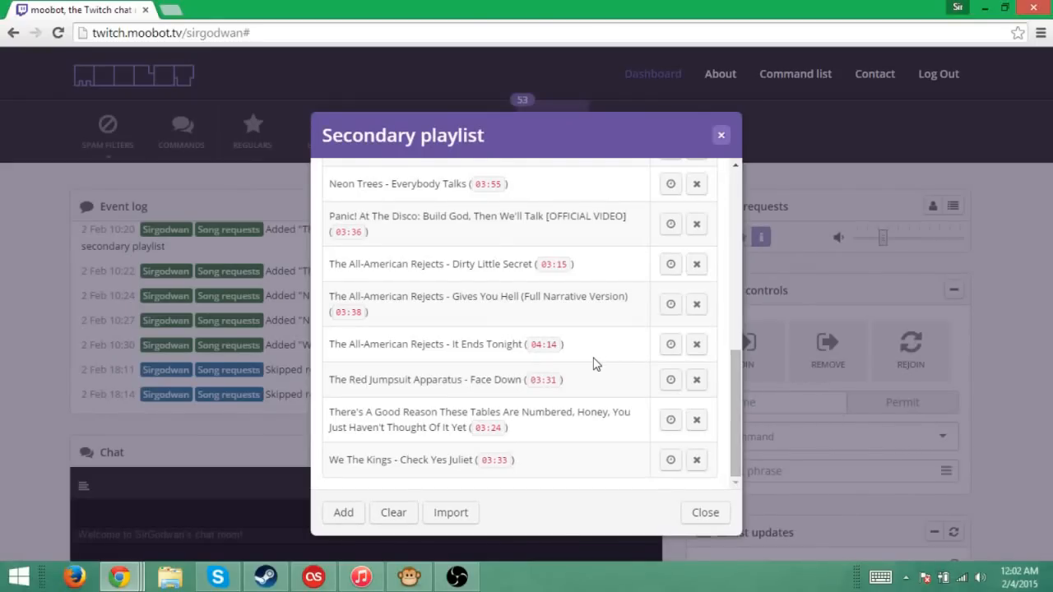
pyautogui.scroll(3)
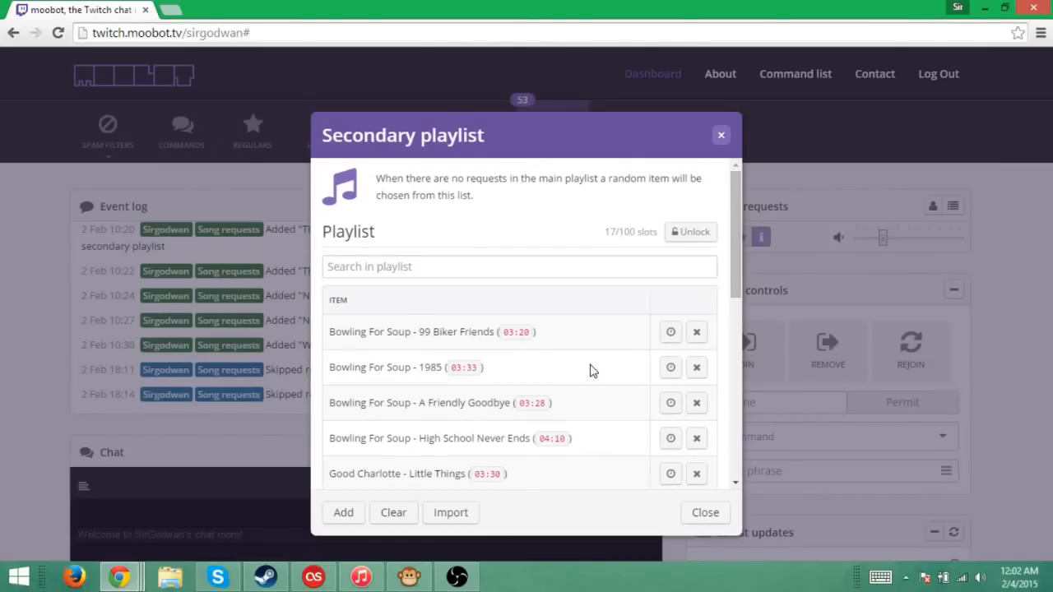
pyautogui.moveTo(568, 293)
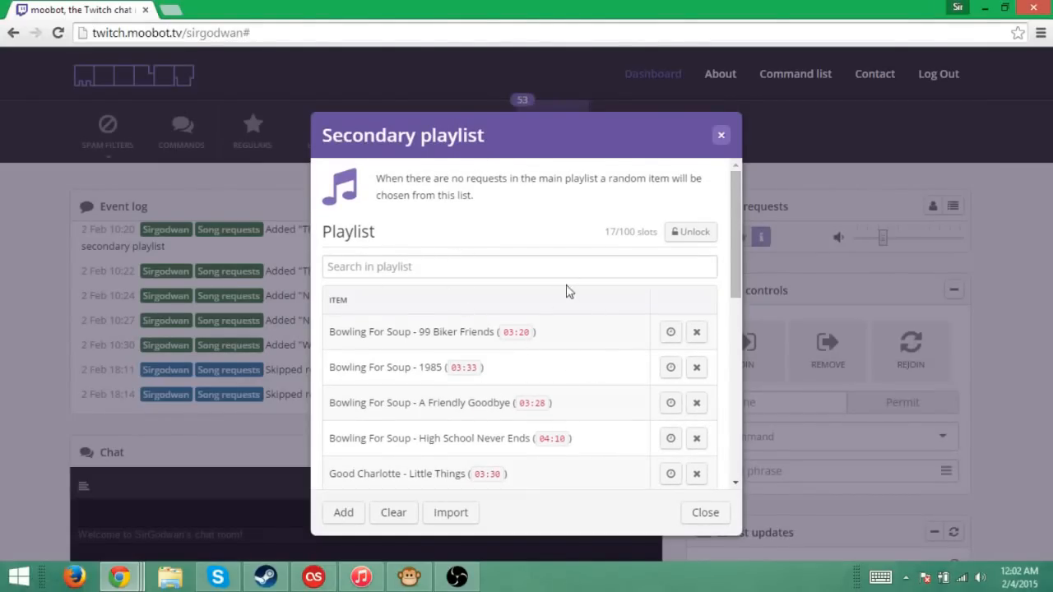
pyautogui.moveTo(609, 390)
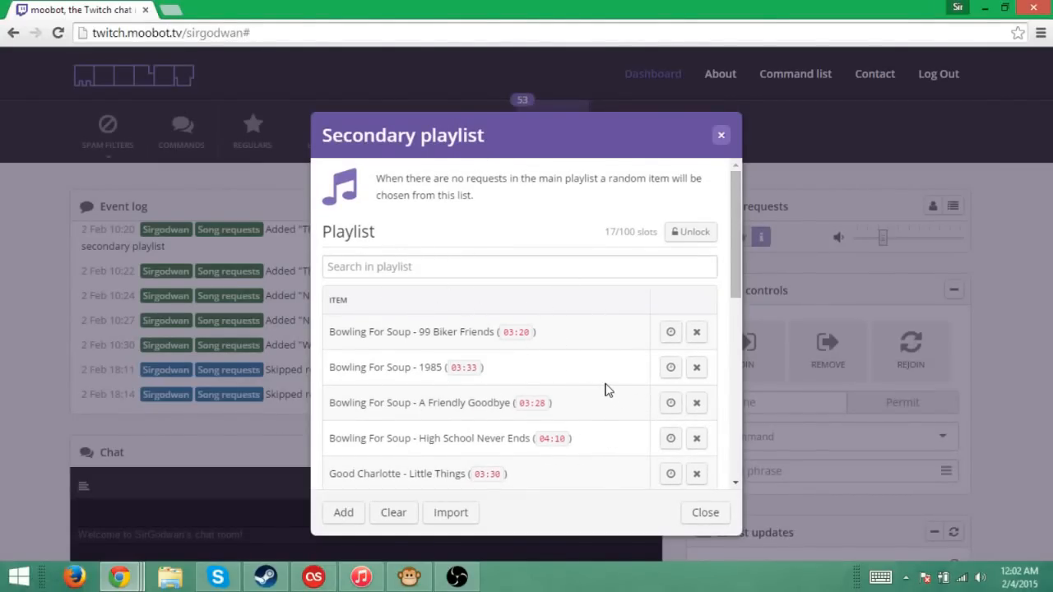
pyautogui.moveTo(402, 332)
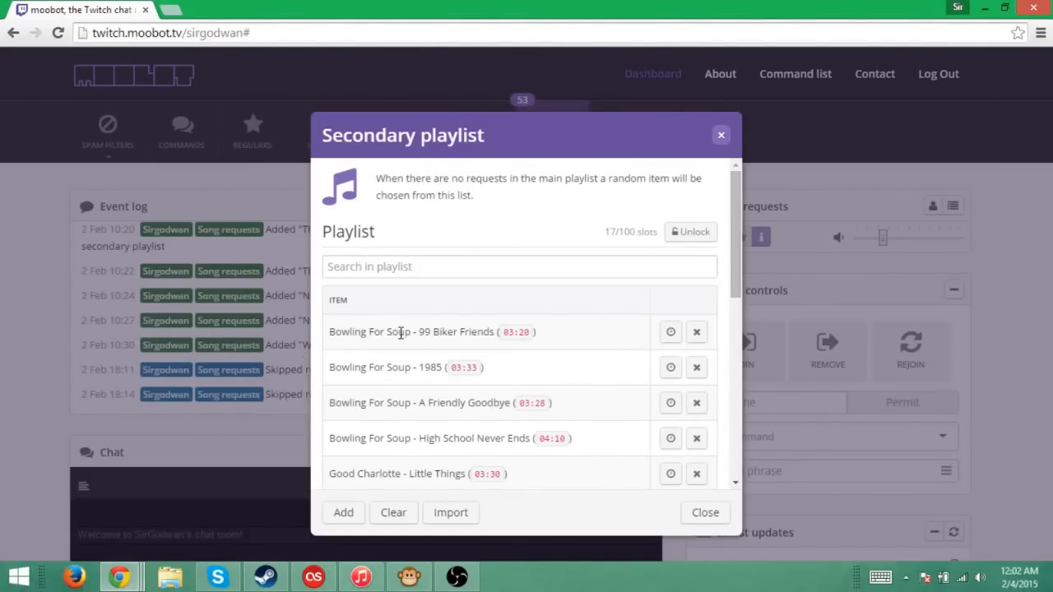
pyautogui.scroll(-3)
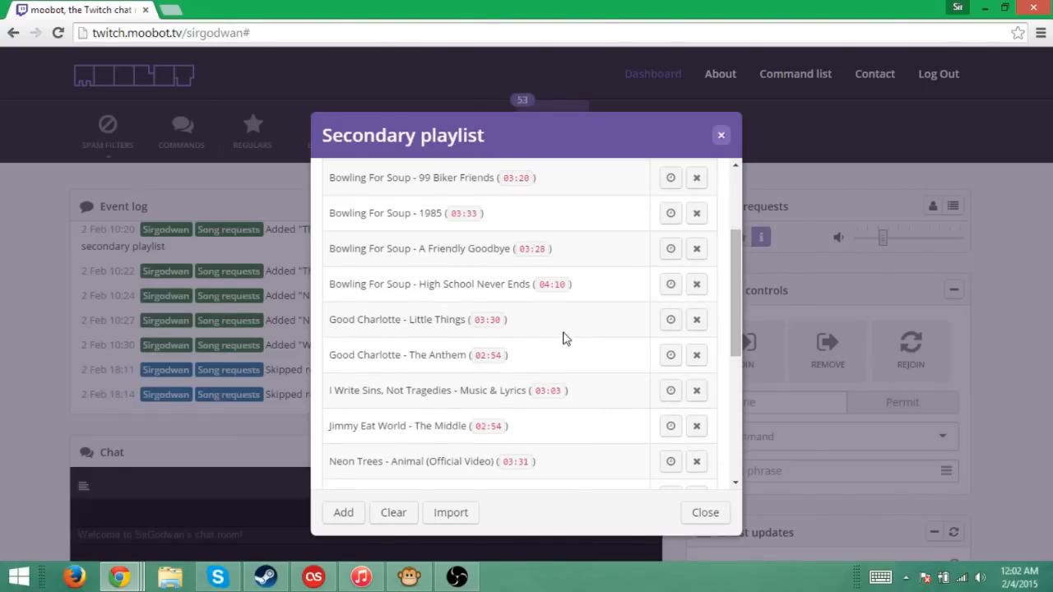
pyautogui.scroll(-3)
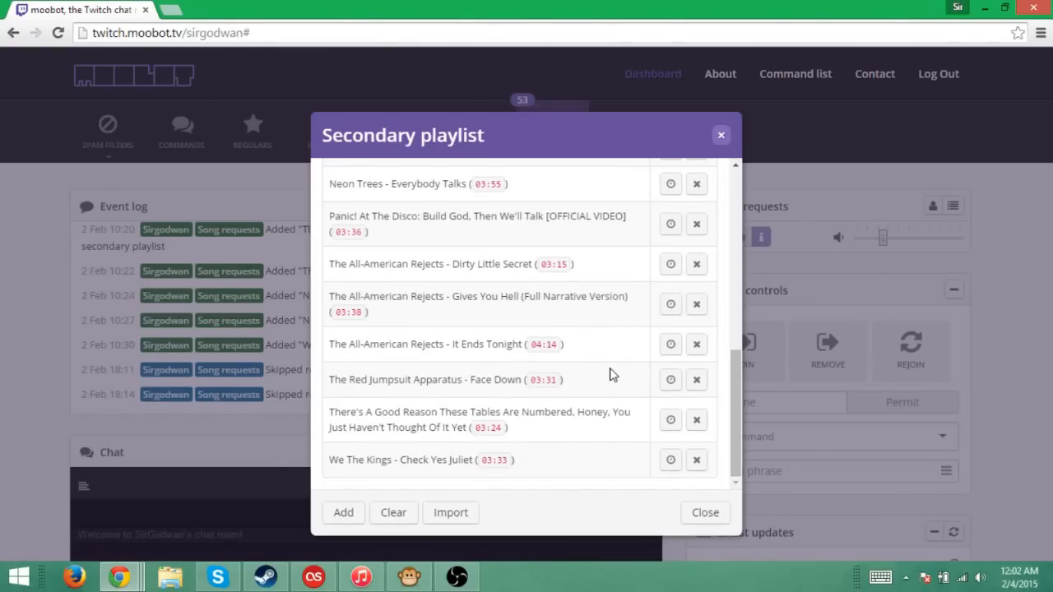
pyautogui.scroll(3)
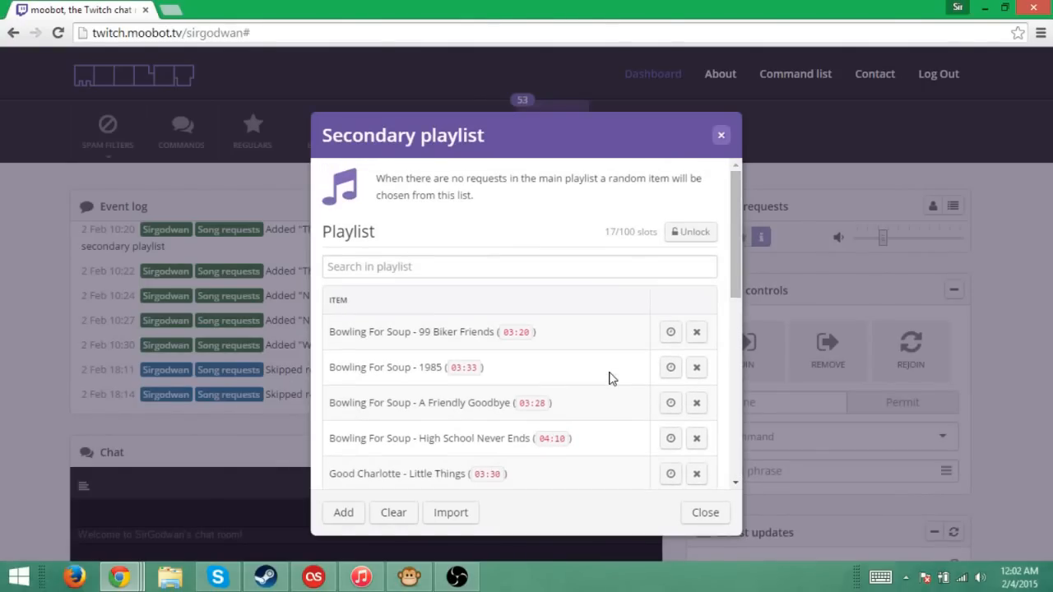
pyautogui.moveTo(589, 349)
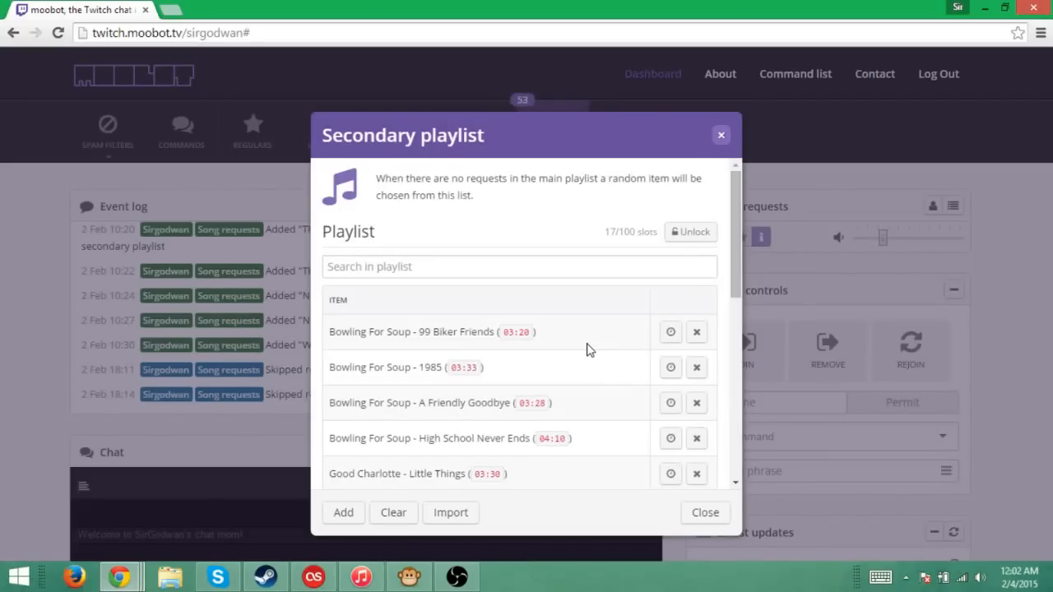
pyautogui.moveTo(534, 436)
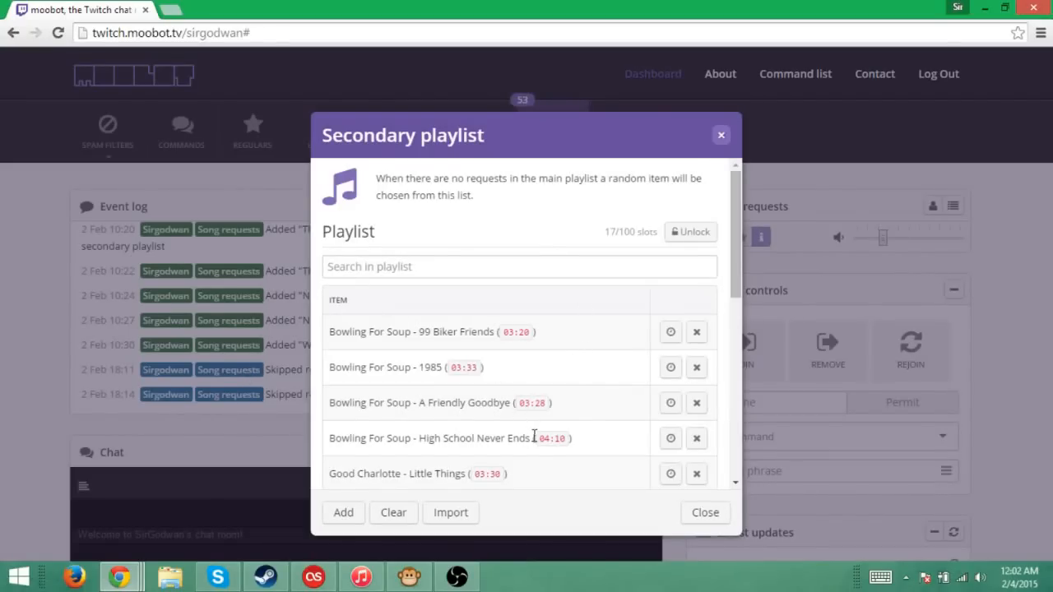
pyautogui.moveTo(705, 513)
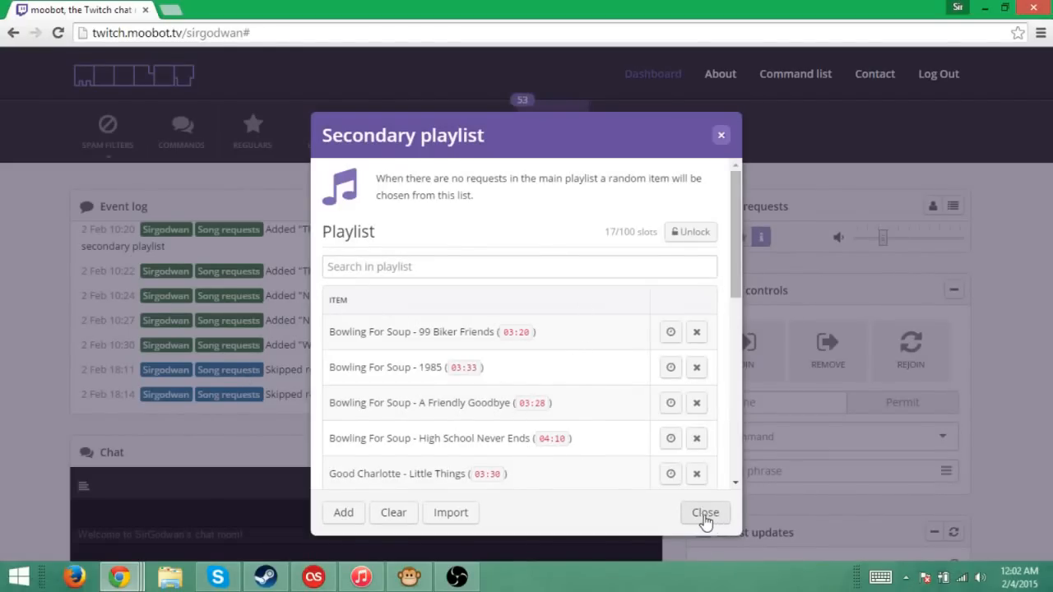
# Cancel the add-song YouTube link prompt and leave the secondary playlist
pyautogui.click(451, 513)
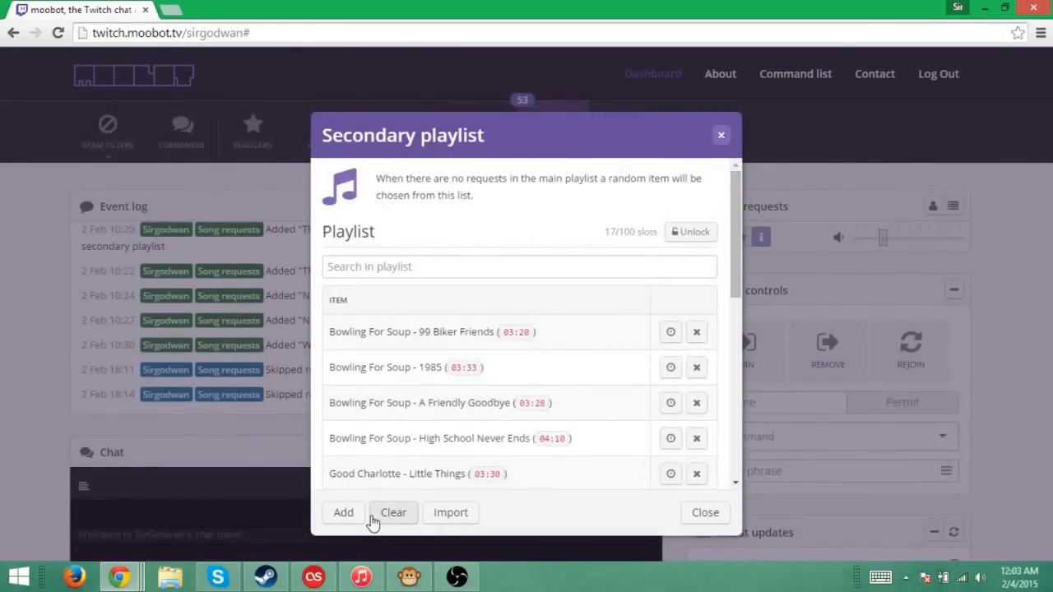
pyautogui.click(342, 513)
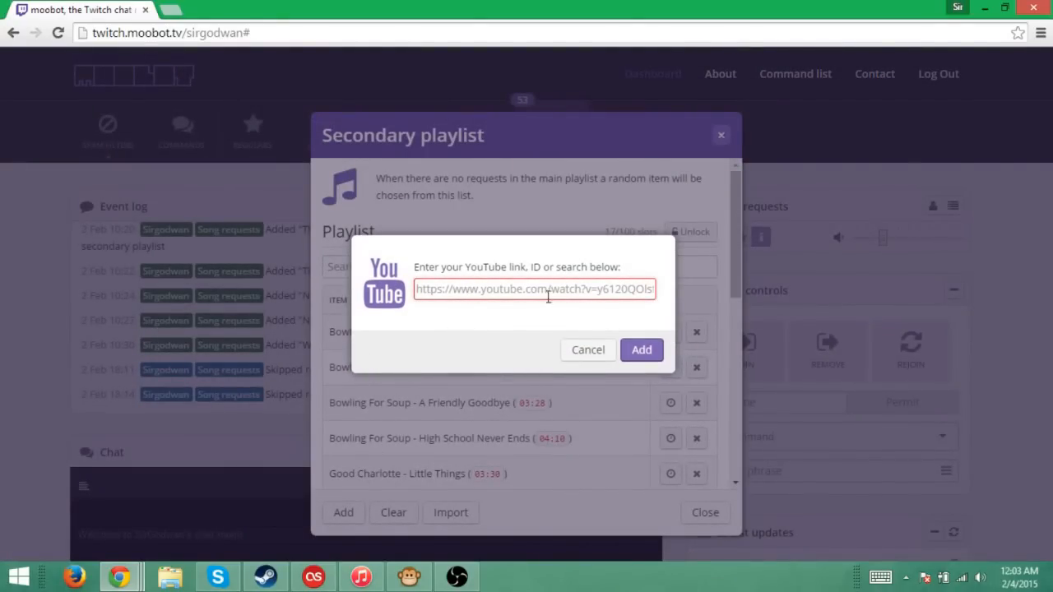
pyautogui.moveTo(587, 349)
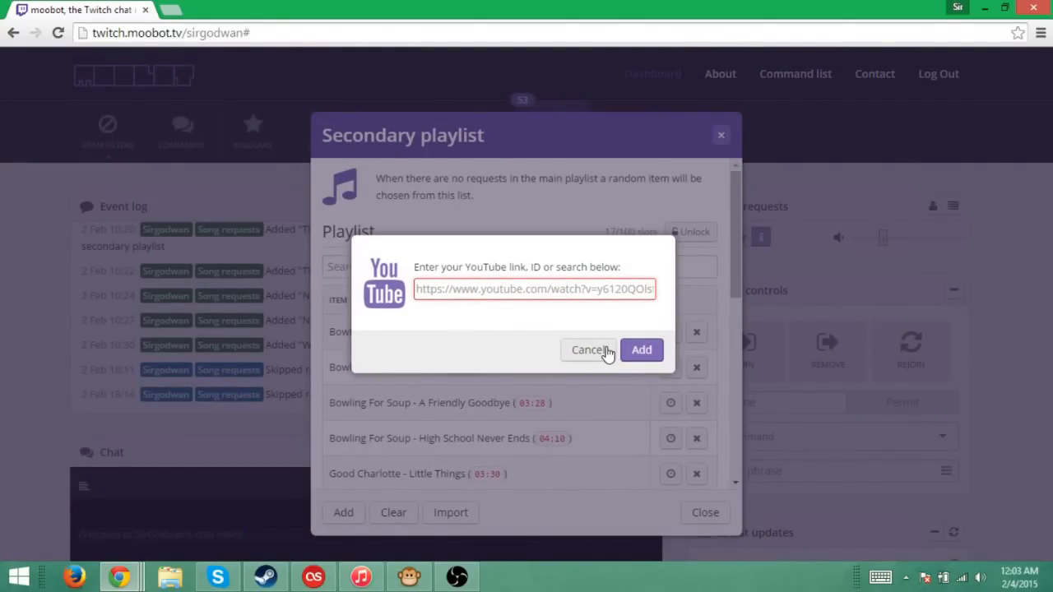
pyautogui.click(589, 349)
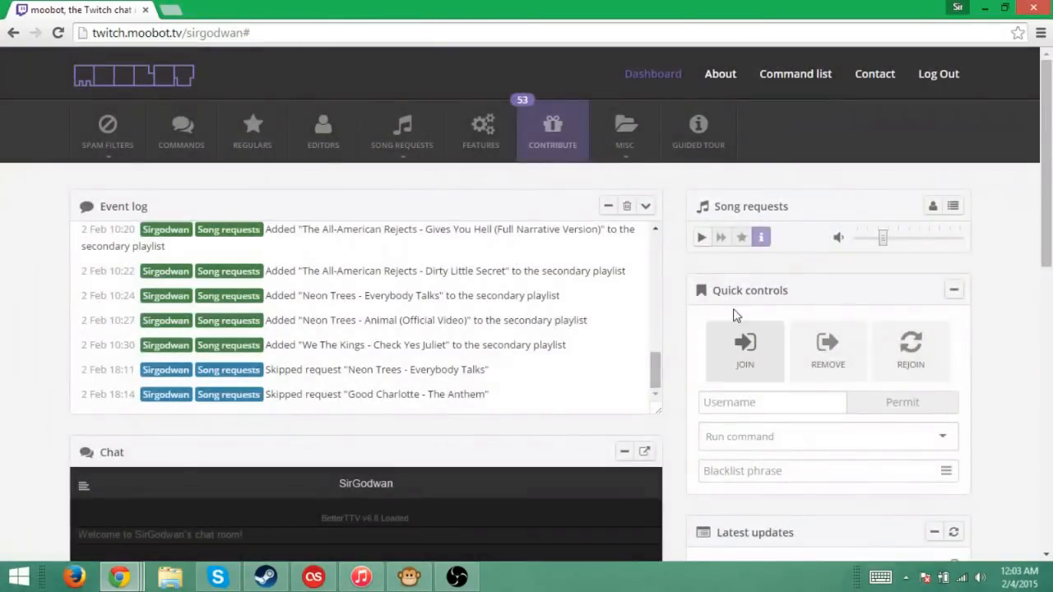
pyautogui.moveTo(497, 339)
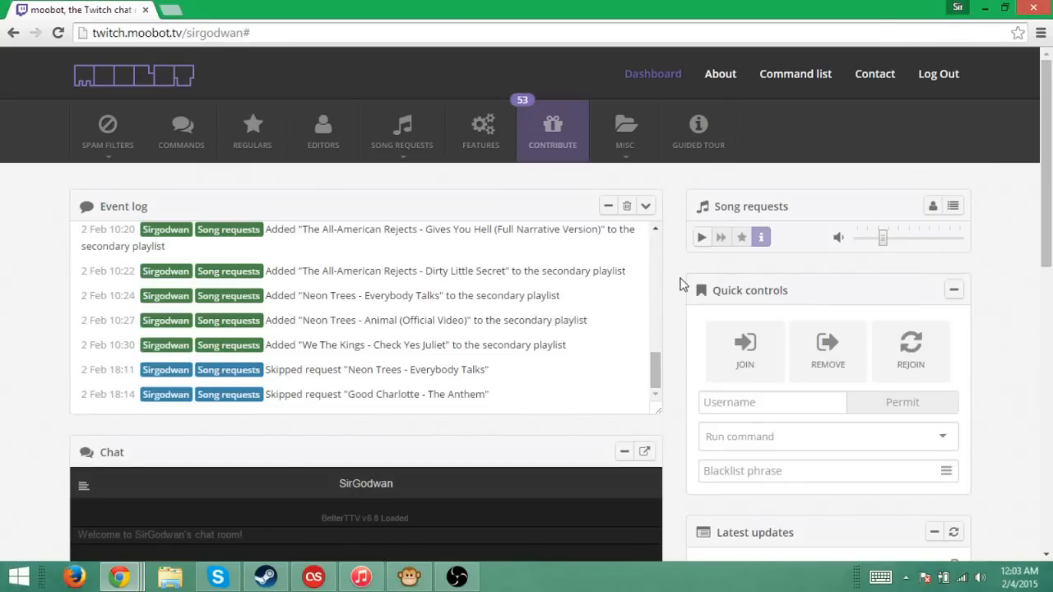
pyautogui.moveTo(701, 237)
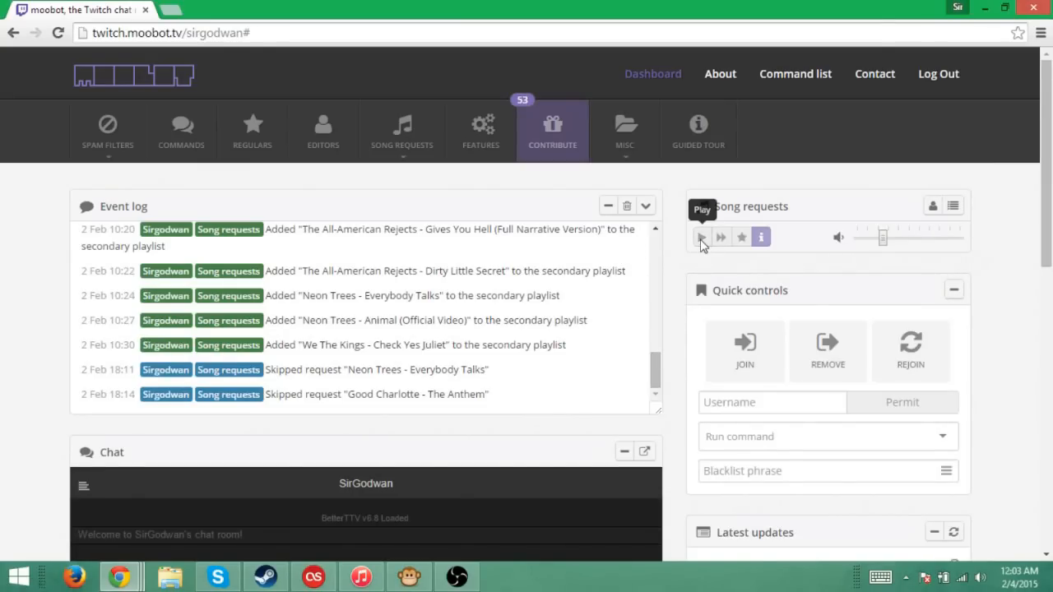
pyautogui.click(701, 237)
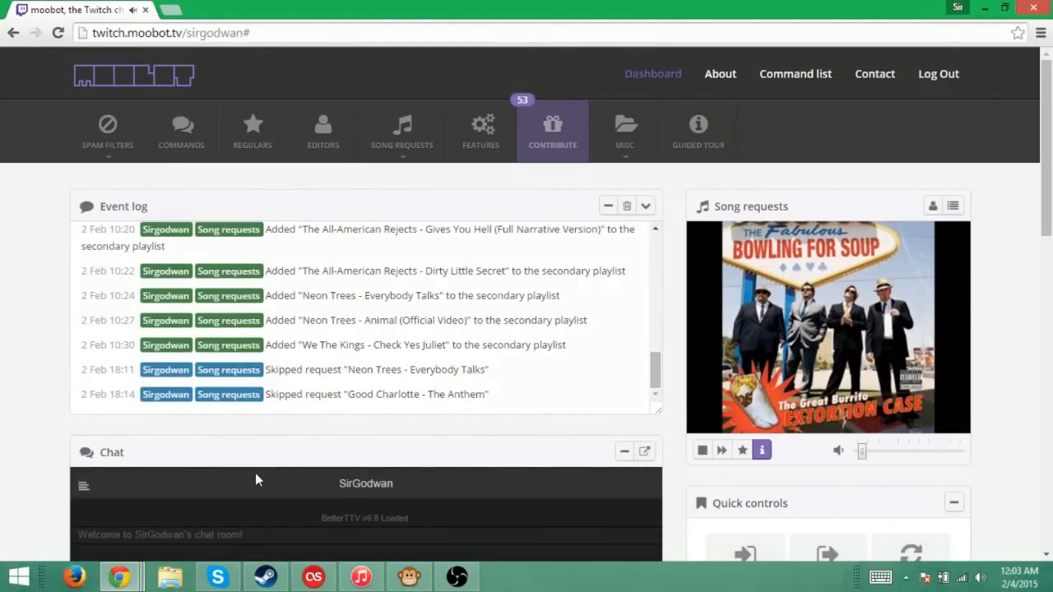
pyautogui.moveTo(702, 451)
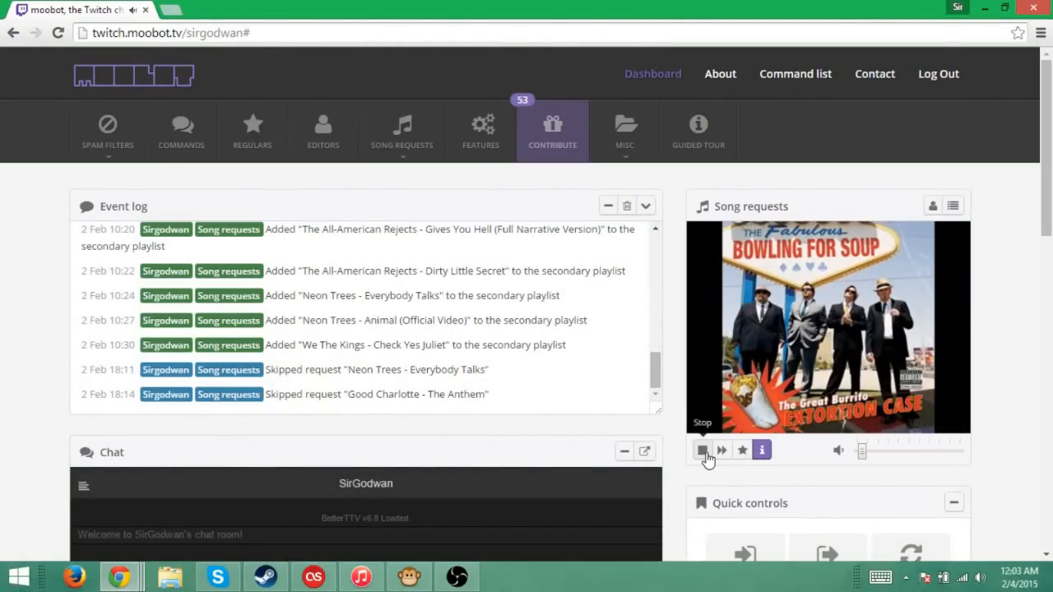
pyautogui.click(703, 451)
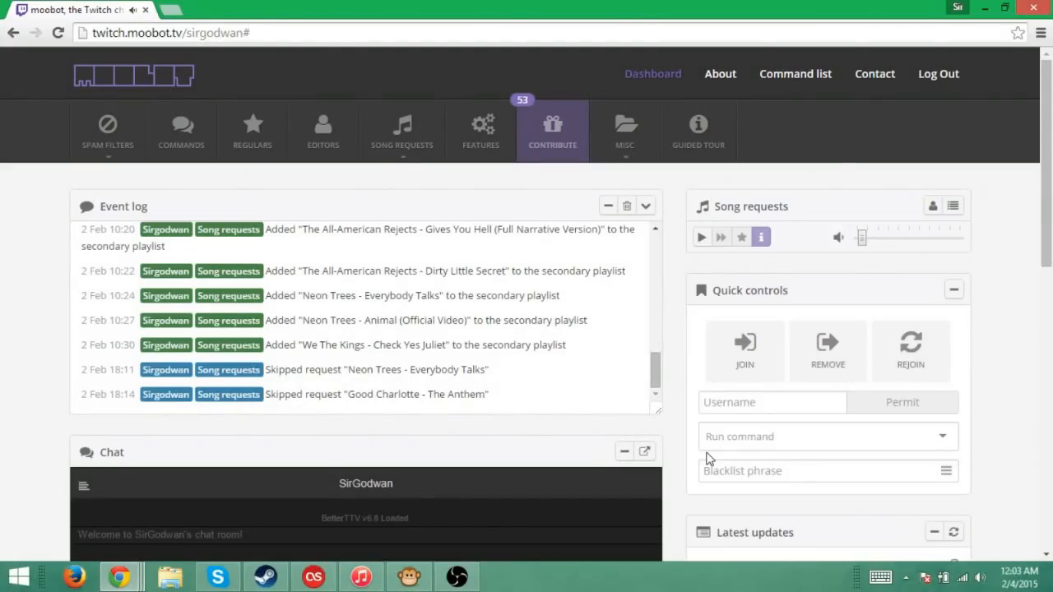
pyautogui.scroll(-3)
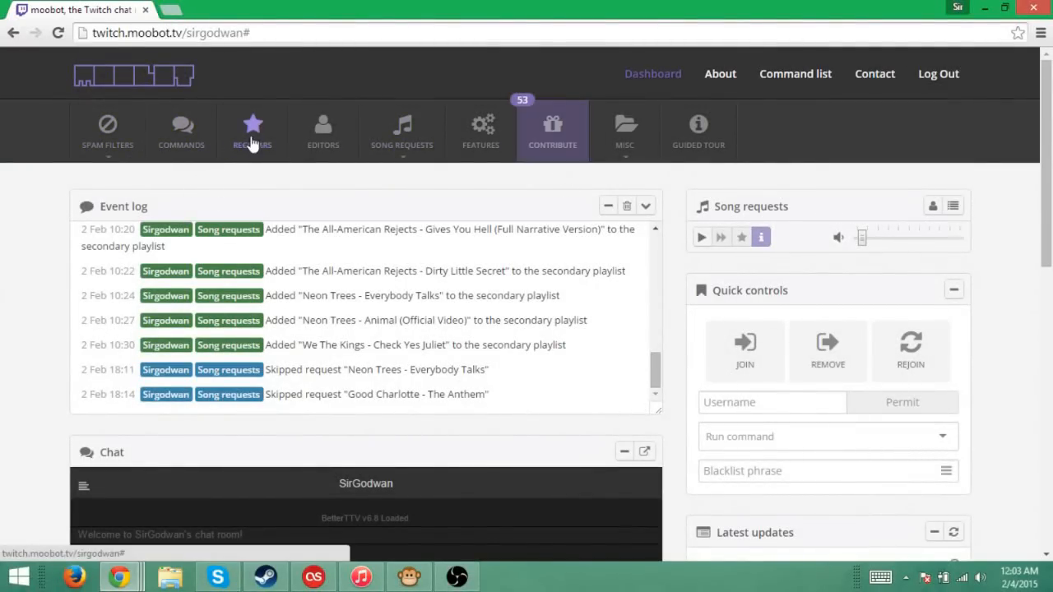
pyautogui.click(402, 132)
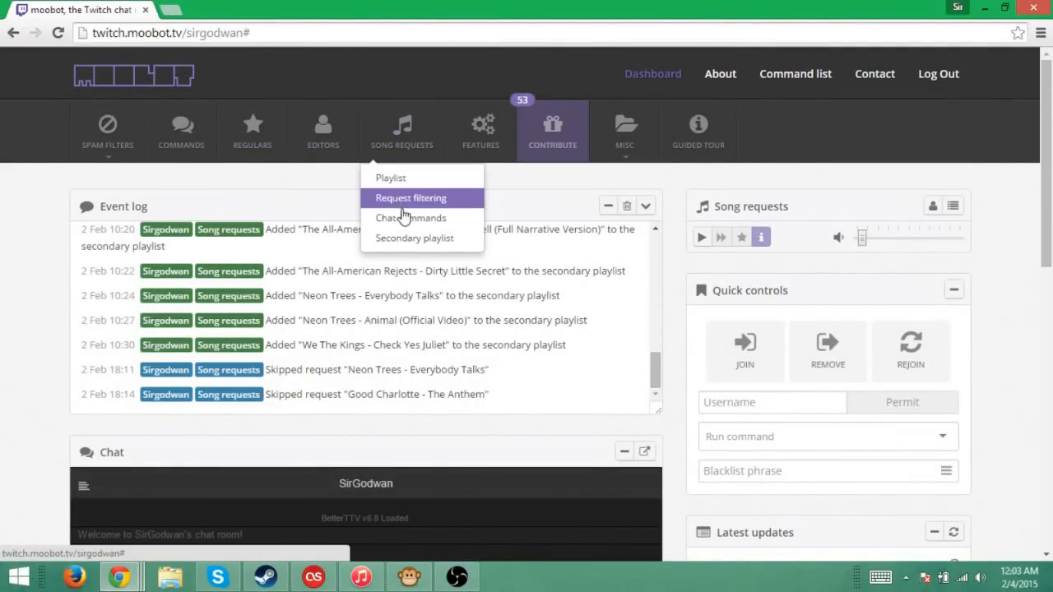
pyautogui.click(411, 197)
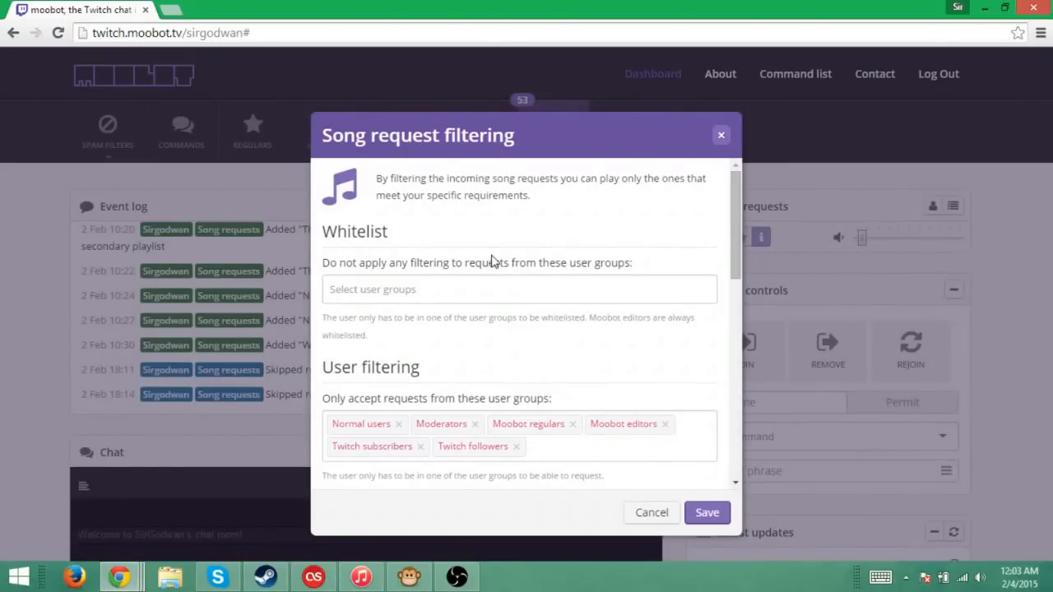
pyautogui.moveTo(500, 320)
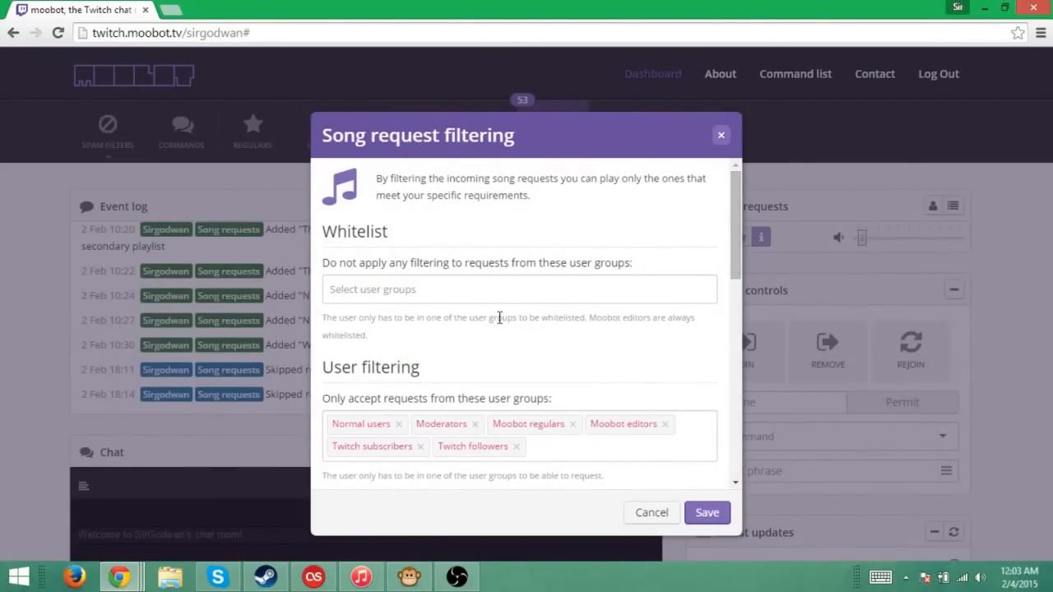
pyautogui.moveTo(526, 354)
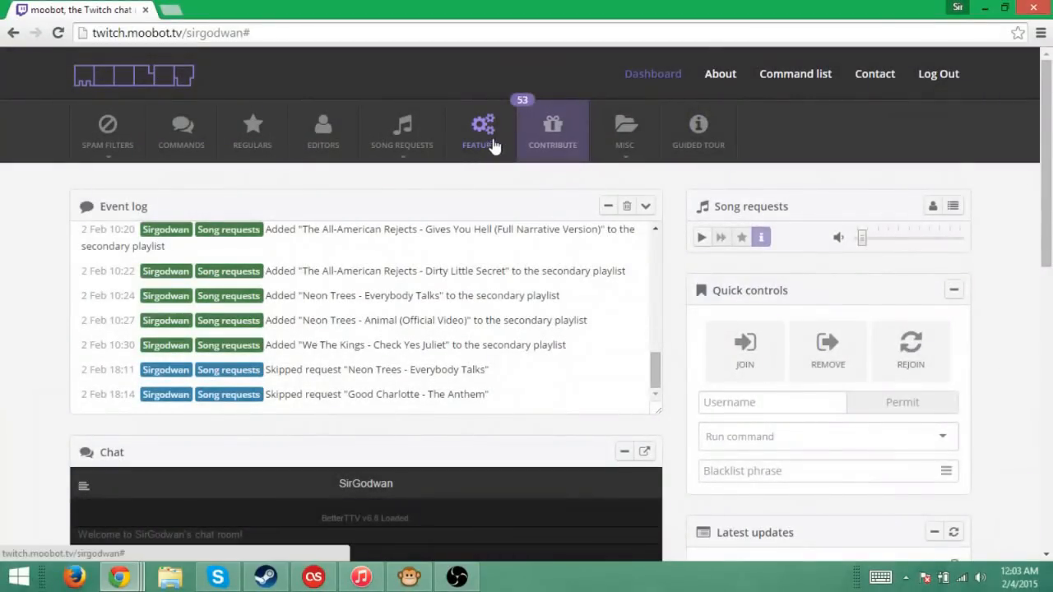
pyautogui.moveTo(402, 130)
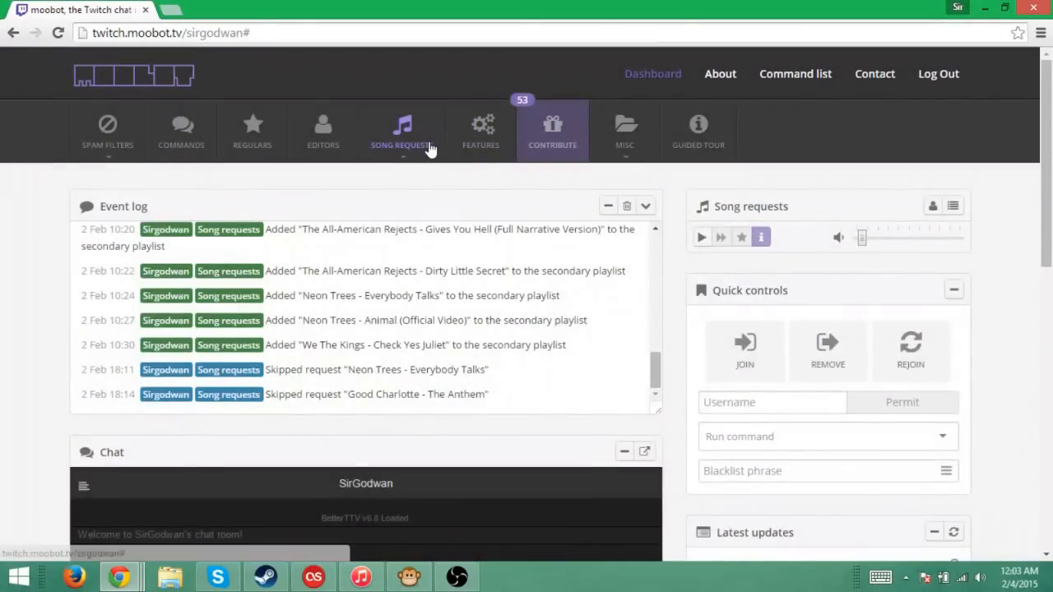
pyautogui.click(402, 132)
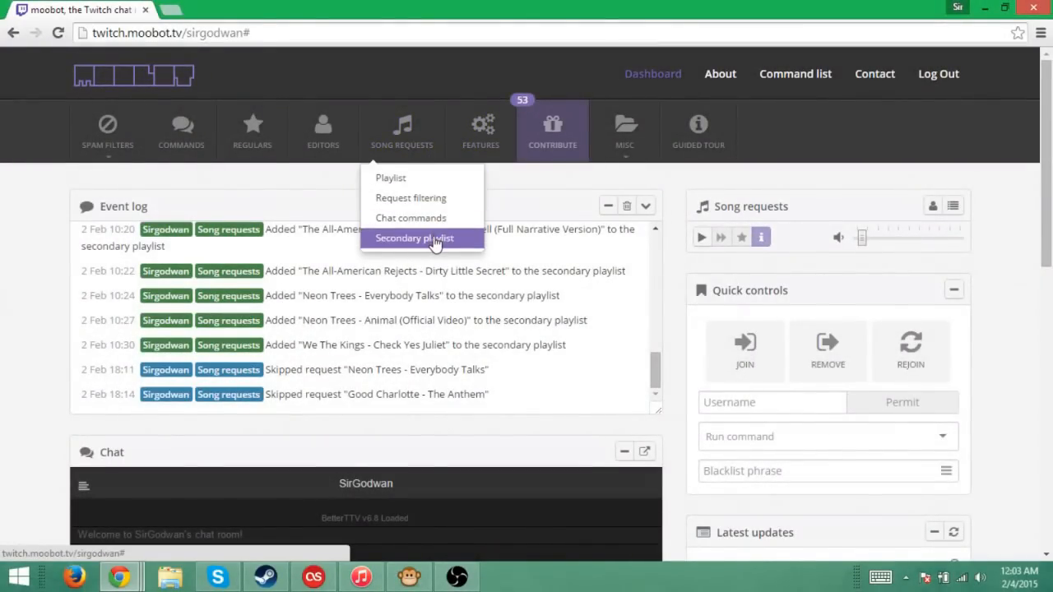
pyautogui.click(412, 217)
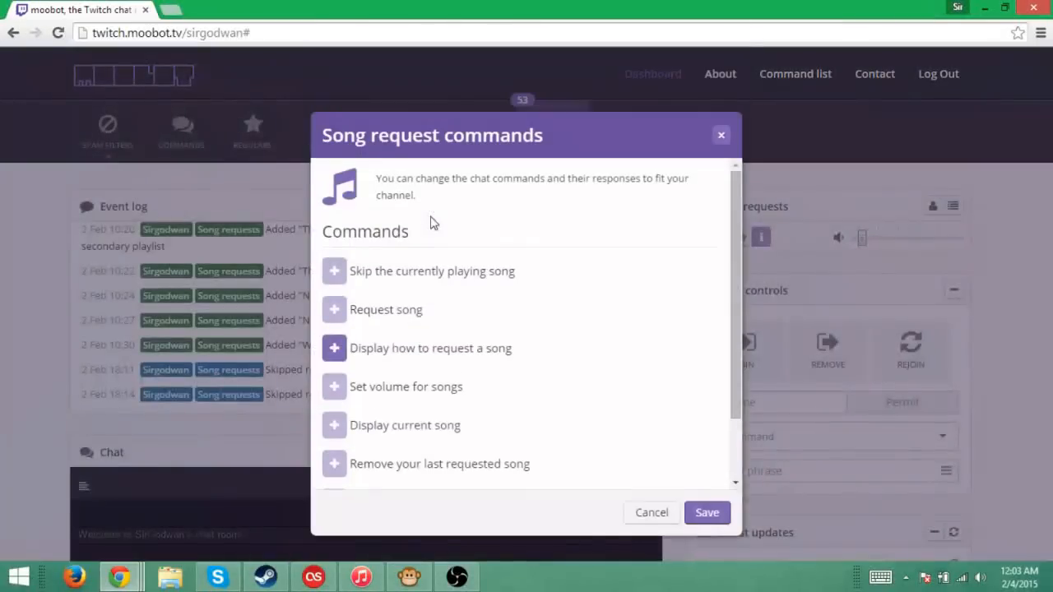
pyautogui.click(334, 270)
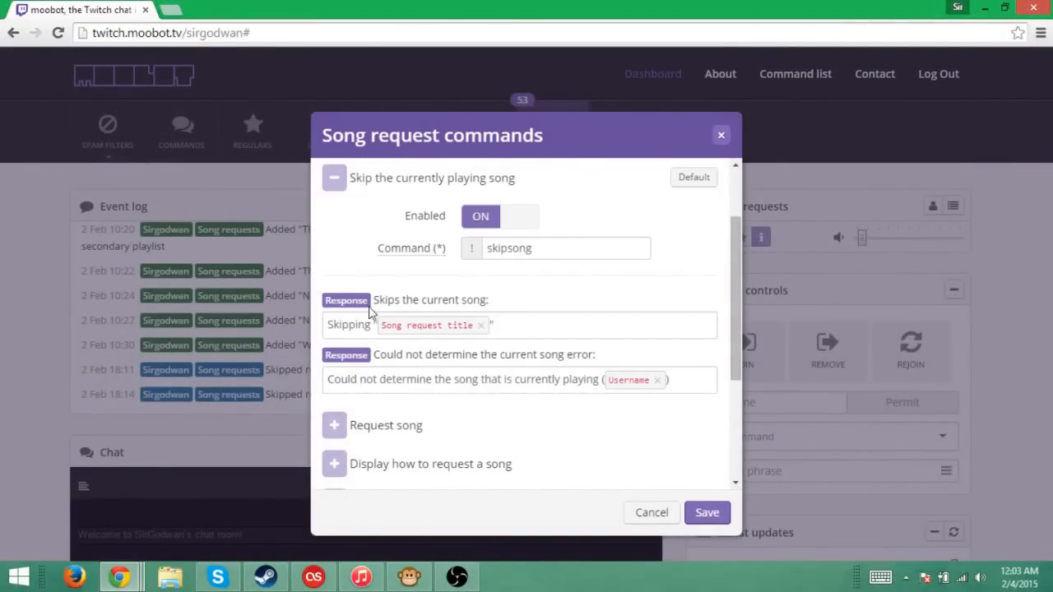
pyautogui.scroll(3)
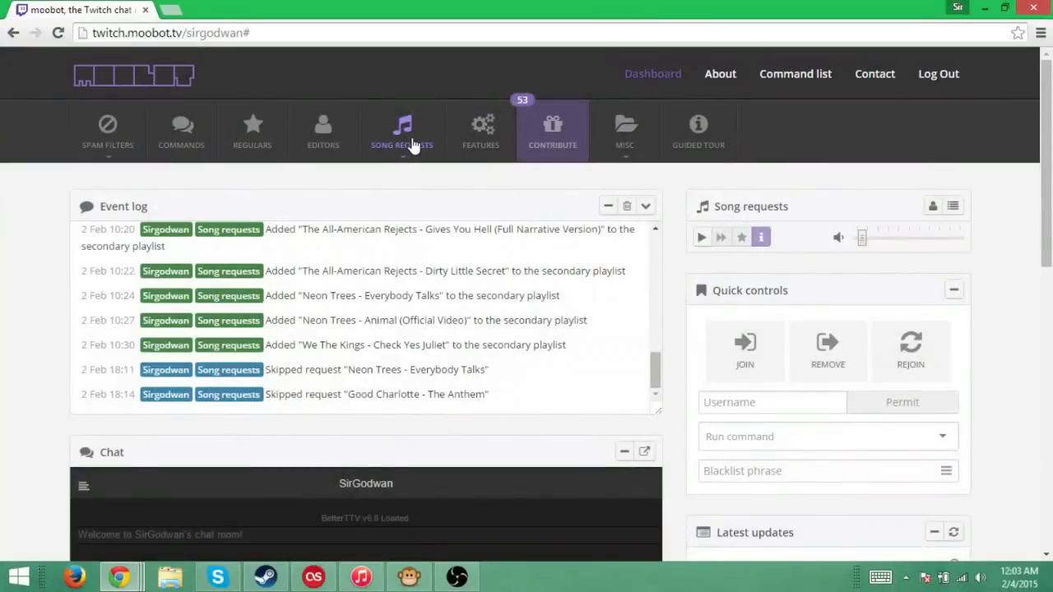
pyautogui.click(401, 131)
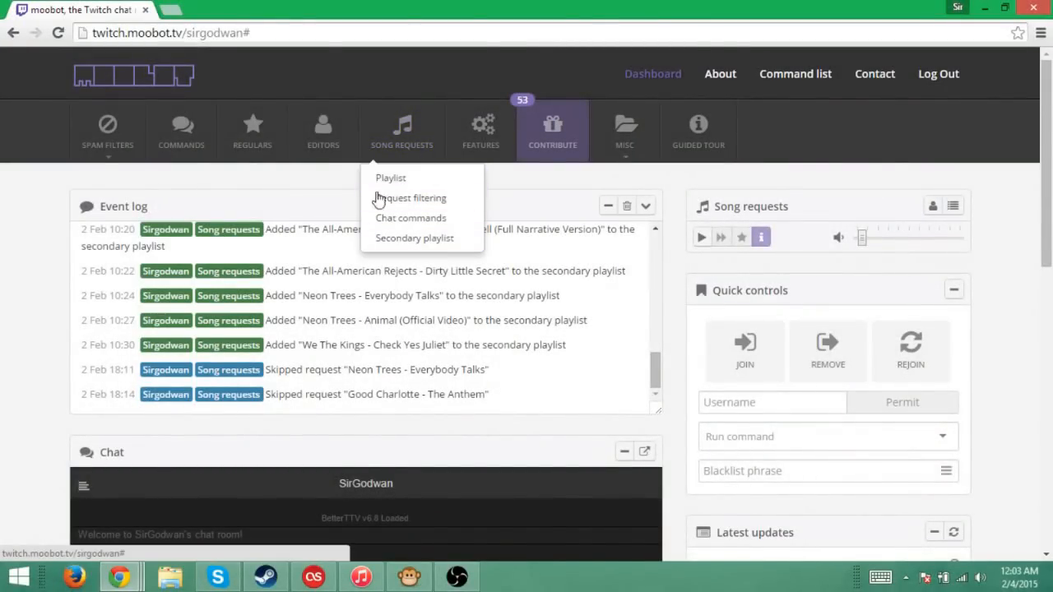
pyautogui.moveTo(394, 319)
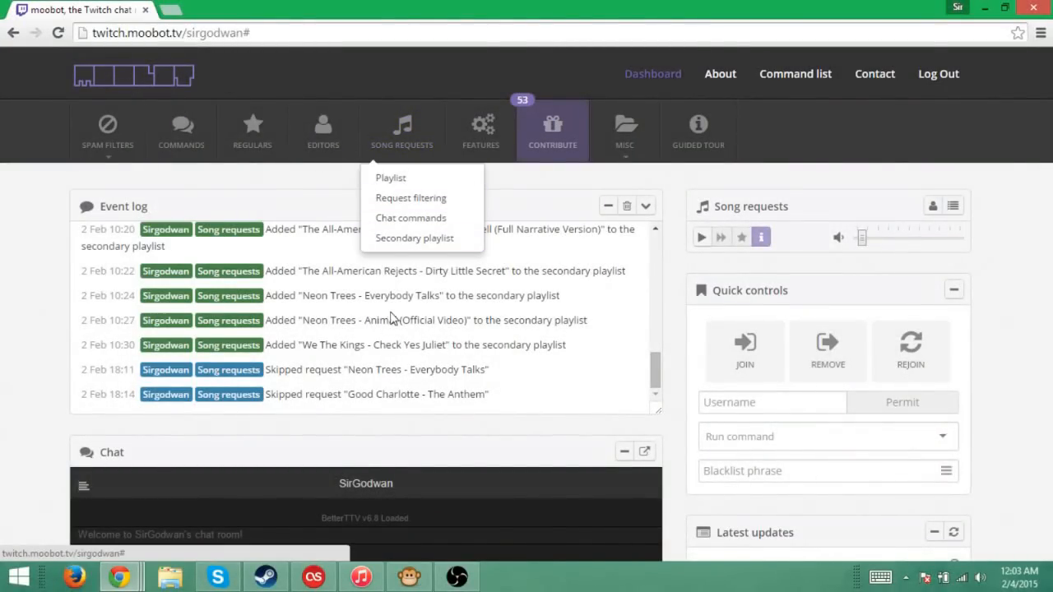
pyautogui.moveTo(401, 131)
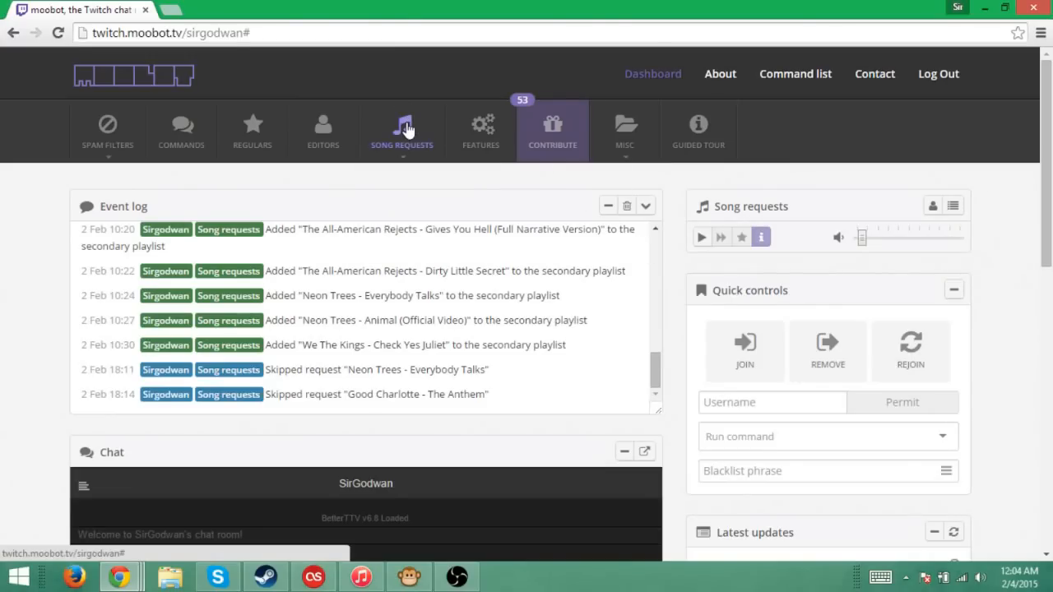
pyautogui.moveTo(405, 155)
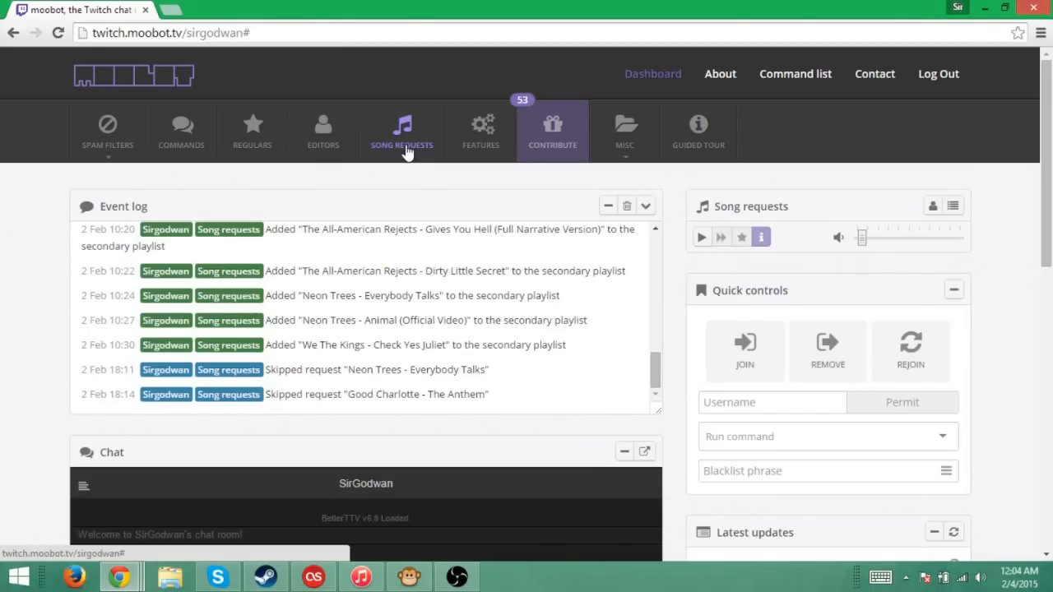
pyautogui.moveTo(412, 201)
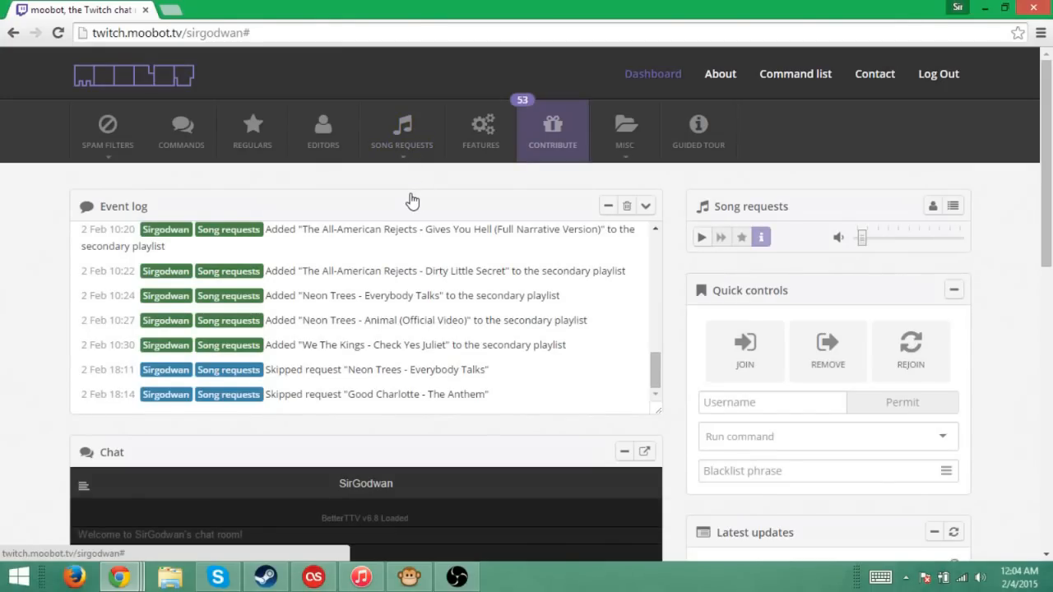
pyautogui.moveTo(227, 89)
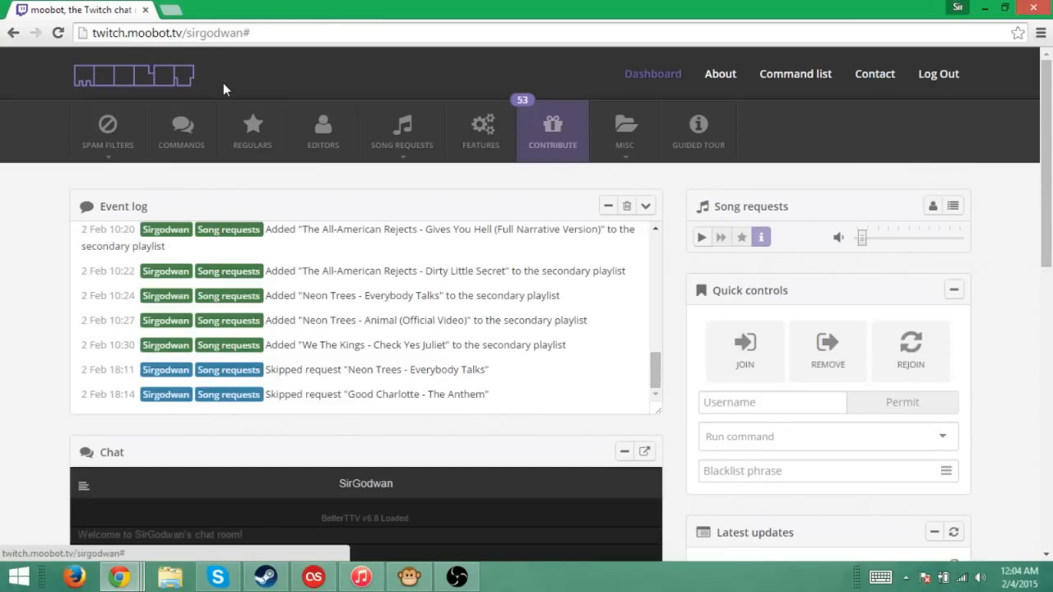
pyautogui.moveTo(680, 263)
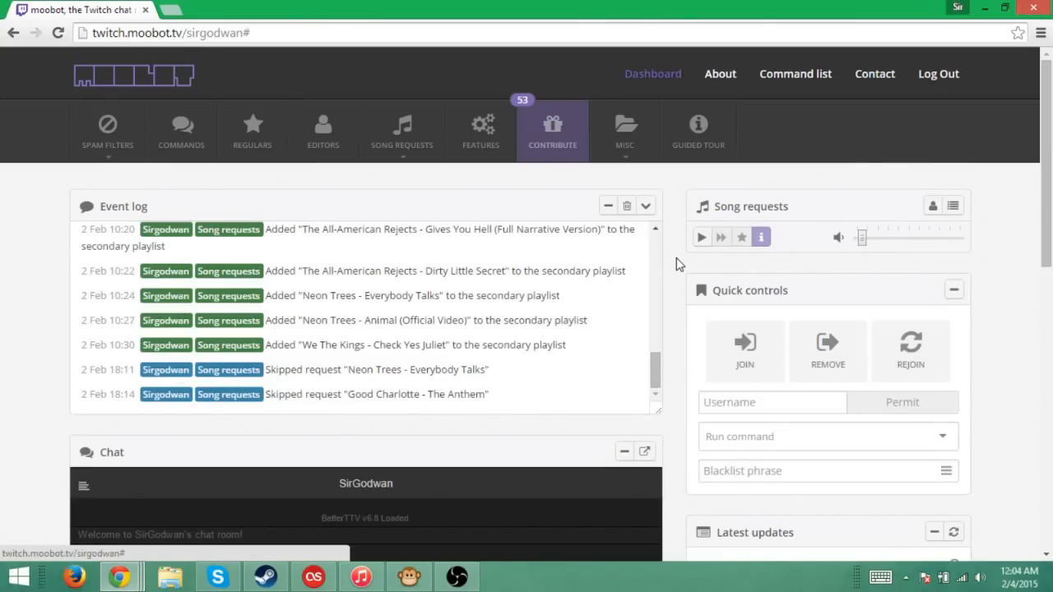
pyautogui.scroll(3)
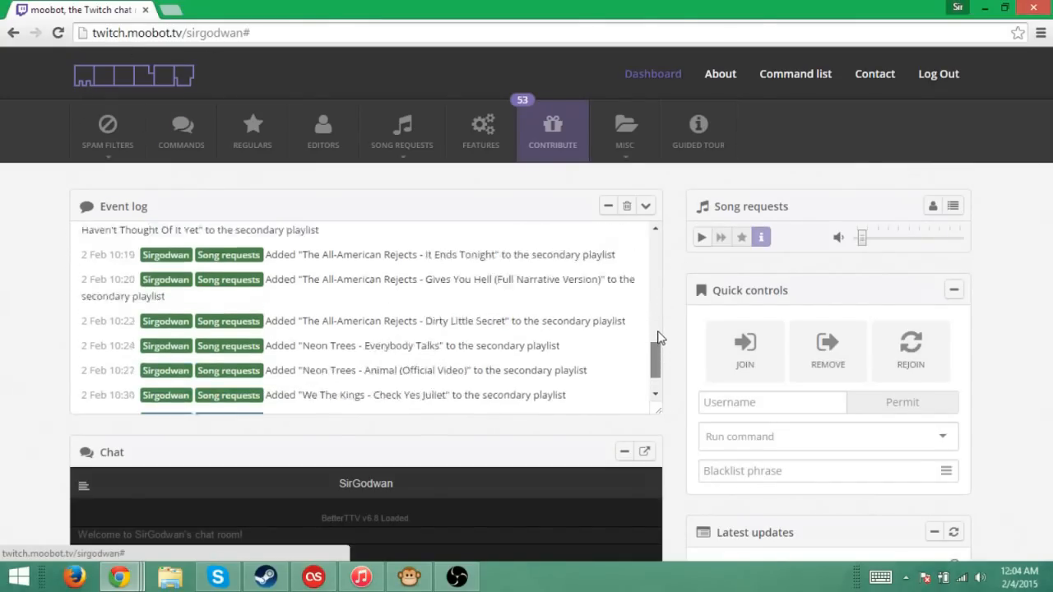
pyautogui.scroll(-3)
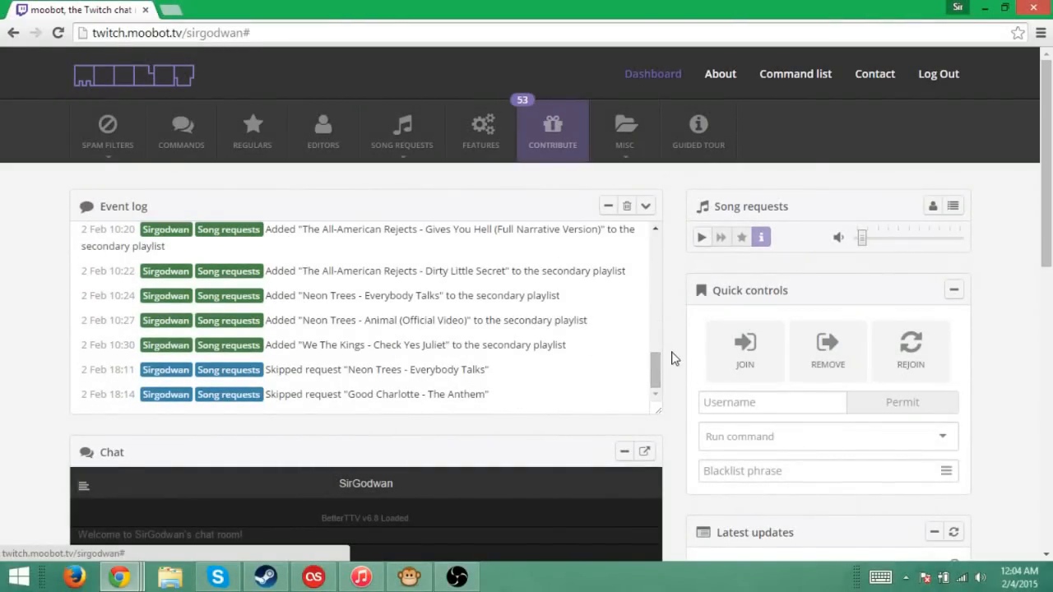